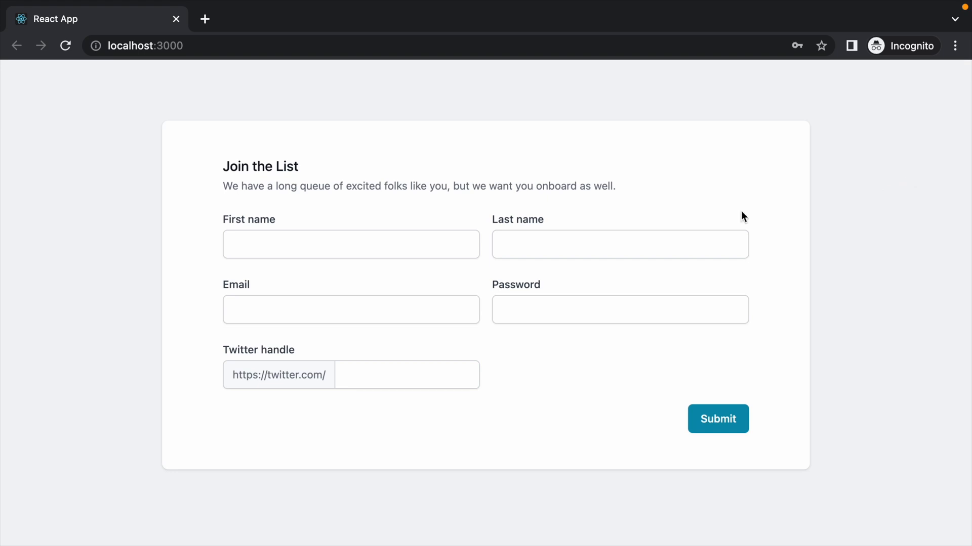
mouse_move(242, 183)
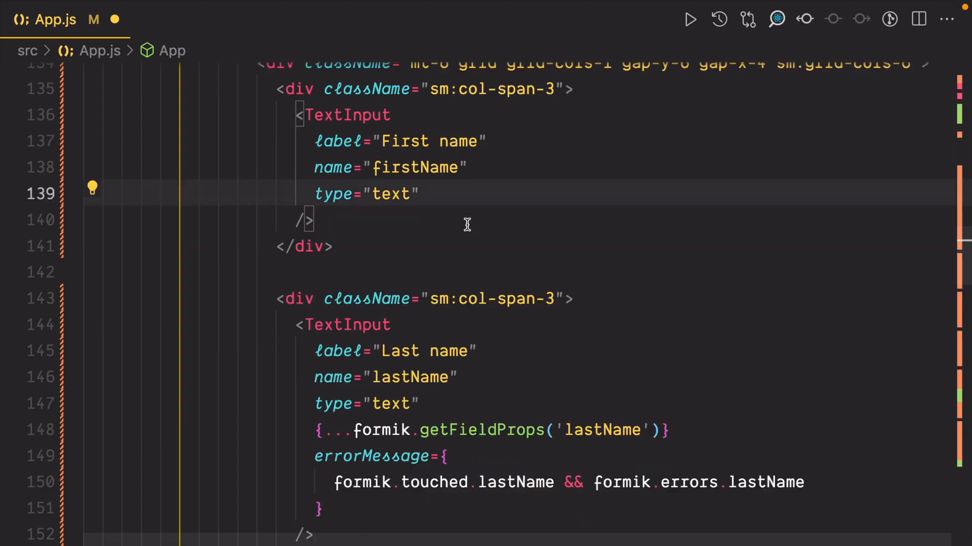
- Chain .email('Please provide a valid email address') onto the required email rule in App.js
scroll(down, 3)
text(email: Yup.string()
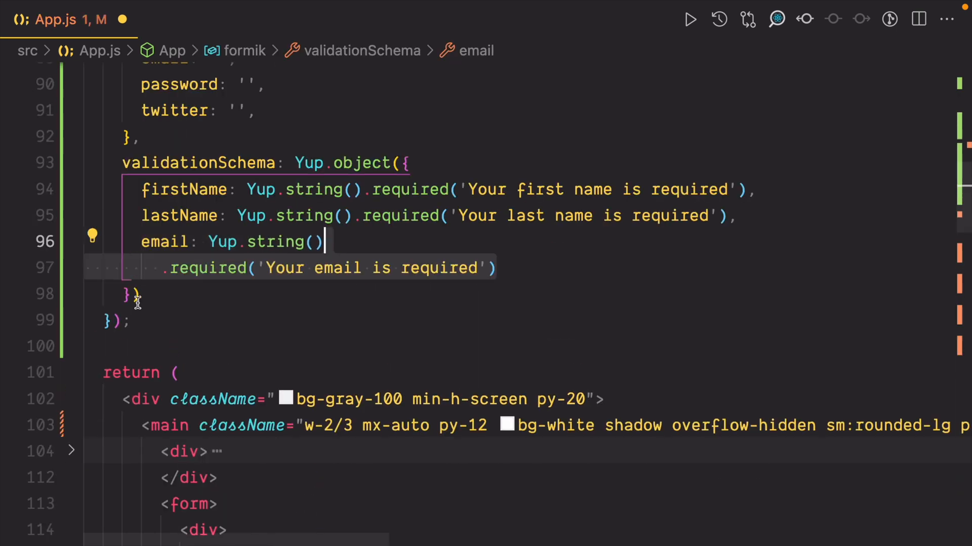
text(.email('Please provide a valid email address'),)
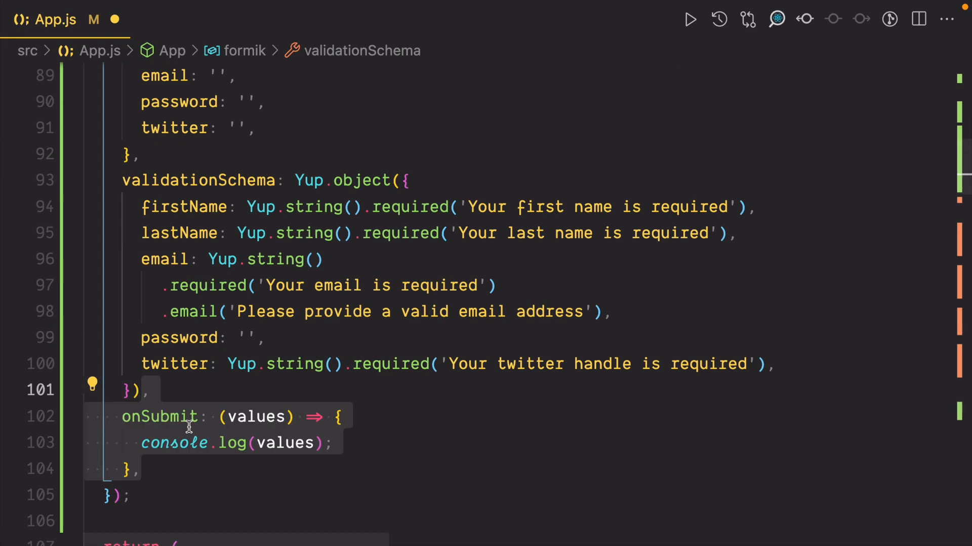
scroll(down, 3)
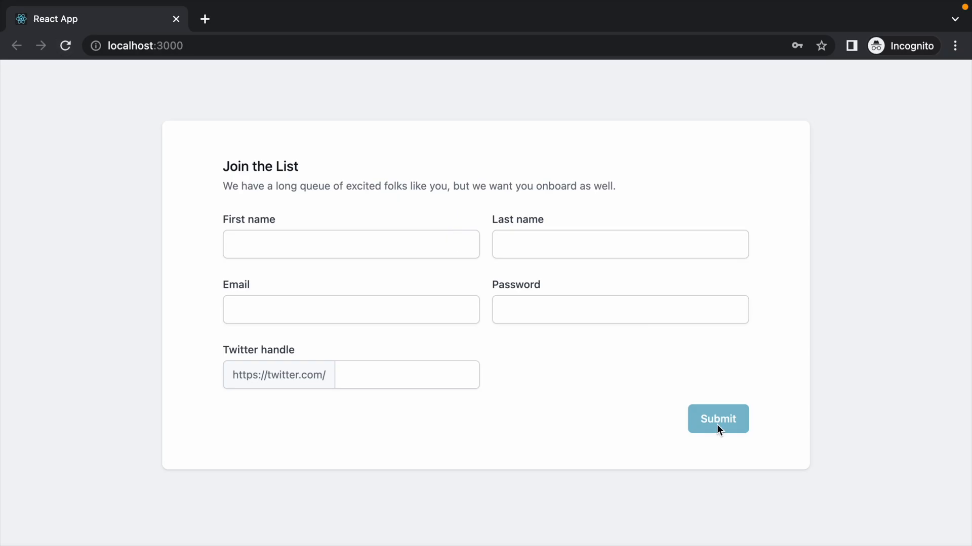
- Submit the signup form without a password to trigger 'A password is required'
click(718, 419)
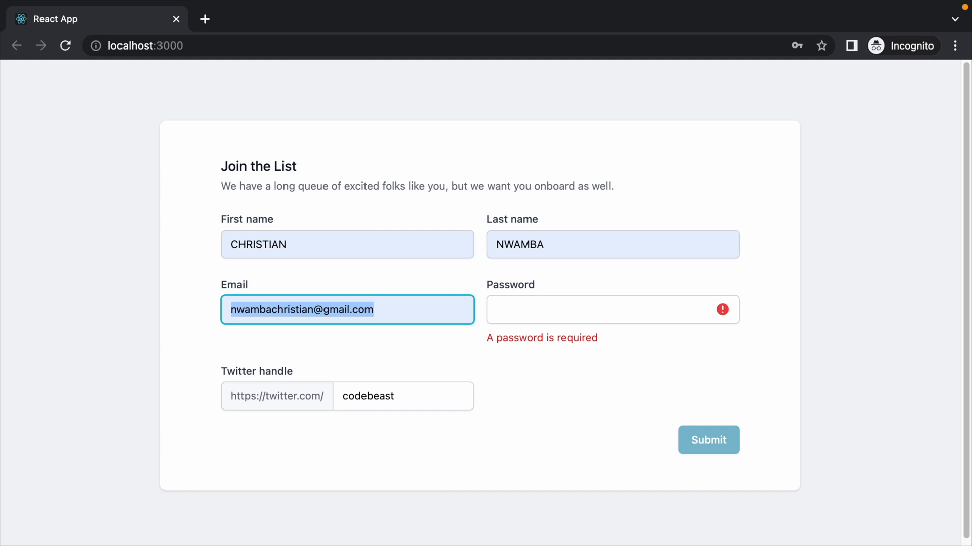
text(•)
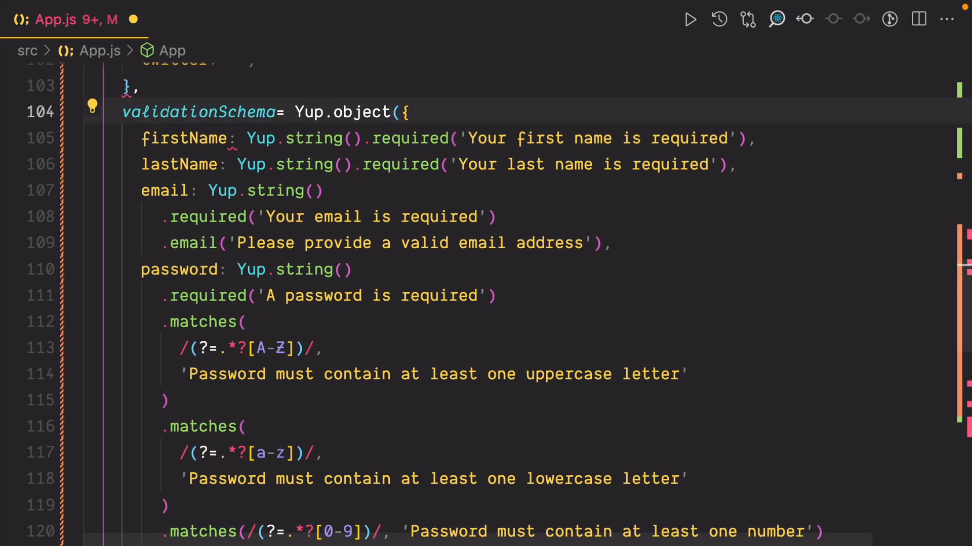
- Scroll through App.js reviewing the TextInput and URLInput components
click(72, 376)
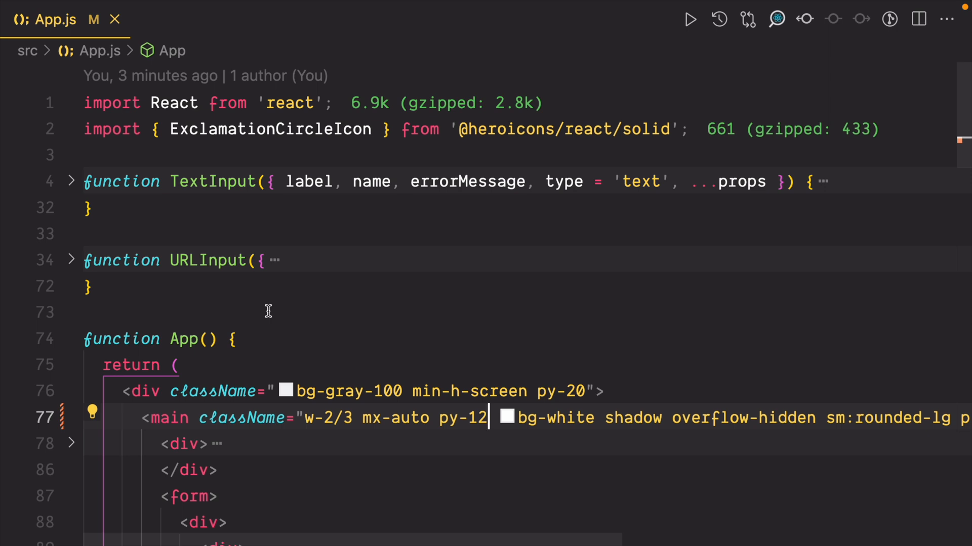
scroll(down, 3)
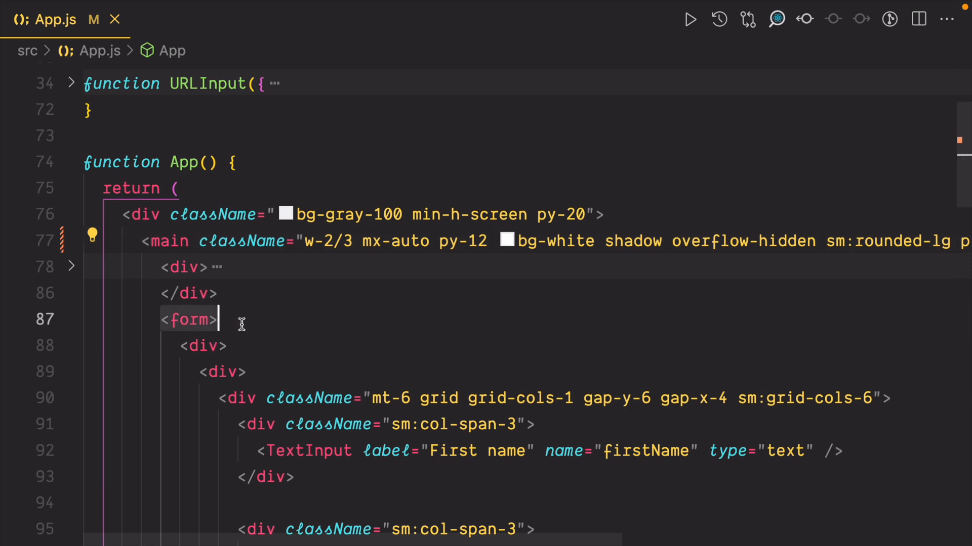
scroll(down, 3)
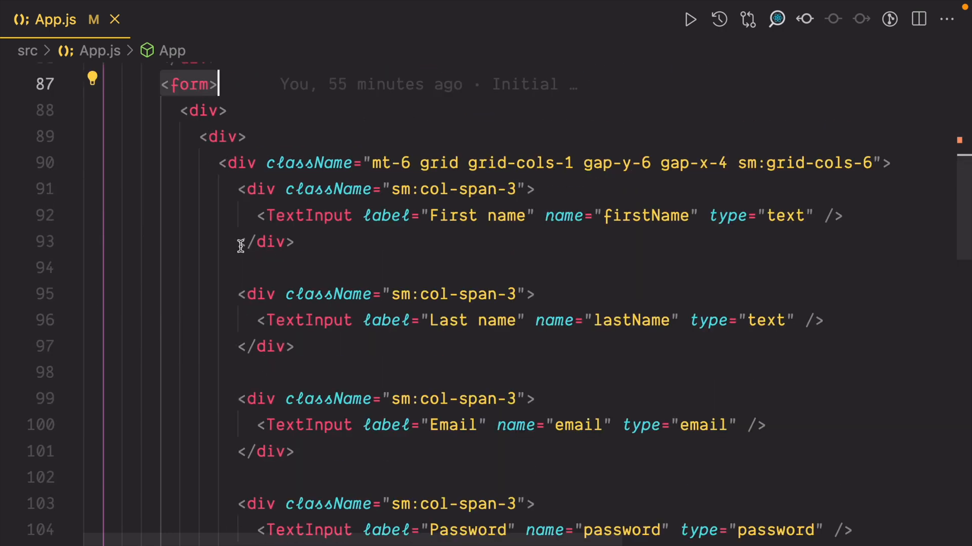
mouse_move(235, 211)
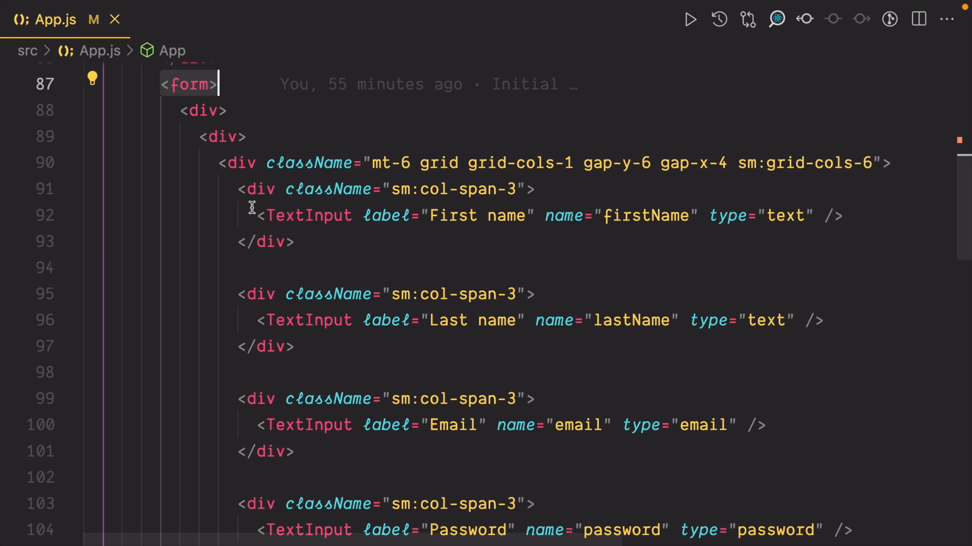
scroll(down, 3)
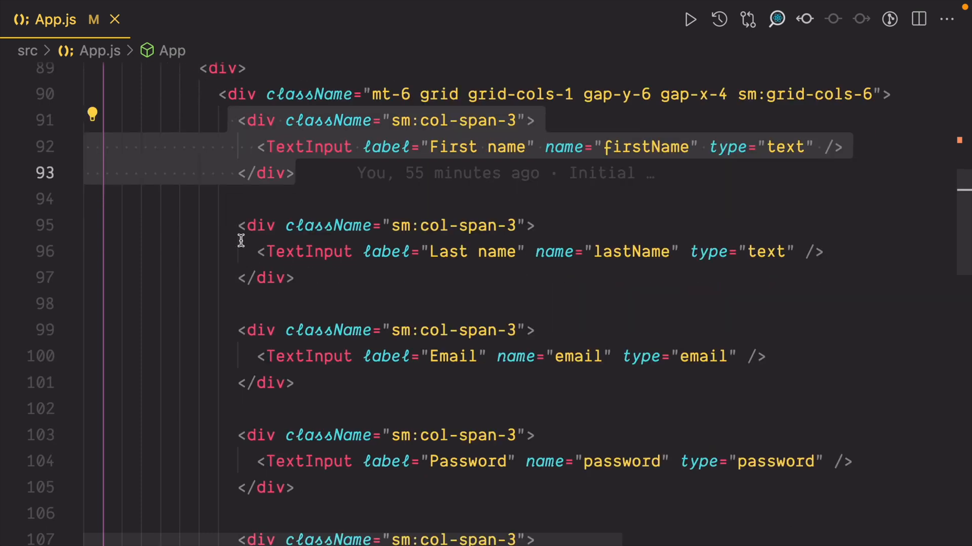
scroll(down, 3)
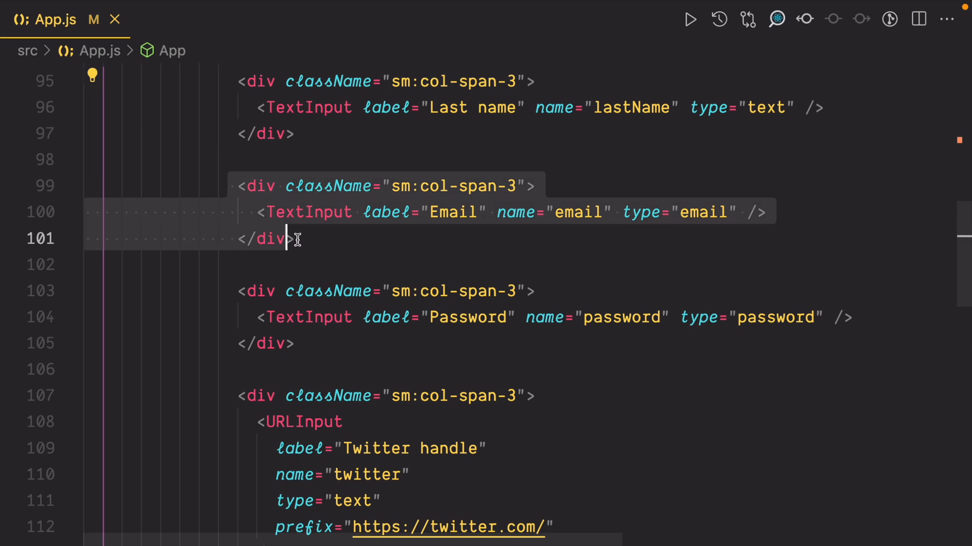
scroll(down, 3)
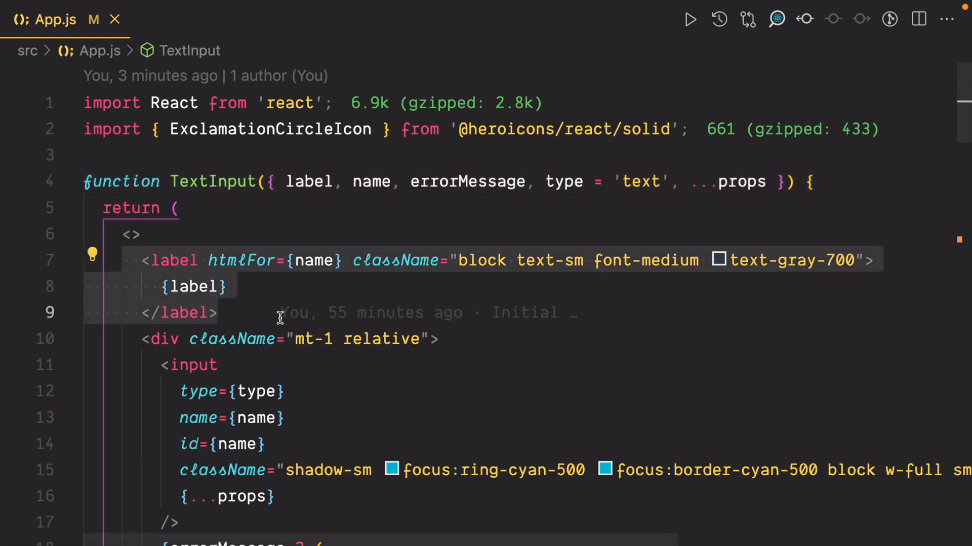
- Review the form and Submit button, and place the cursor above function App
scroll(down, 3)
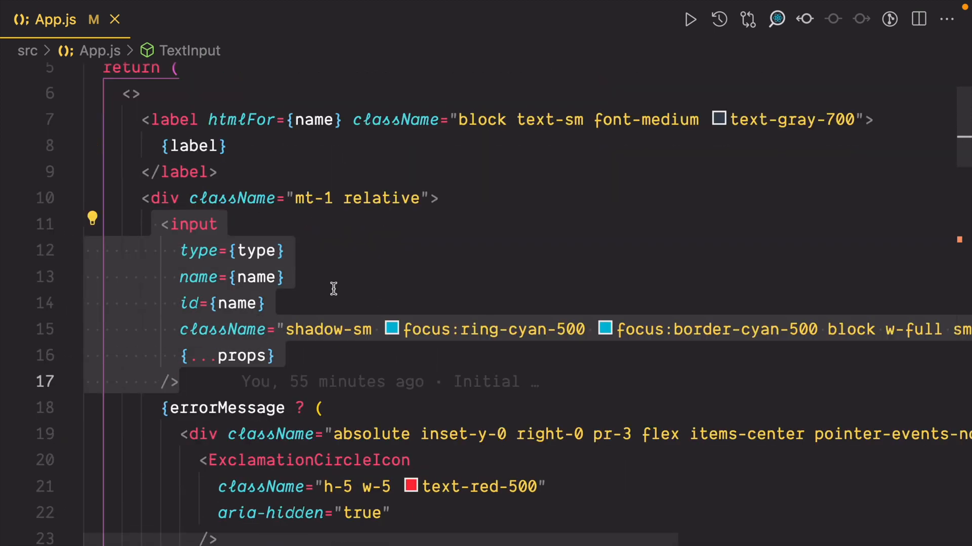
scroll(down, 3)
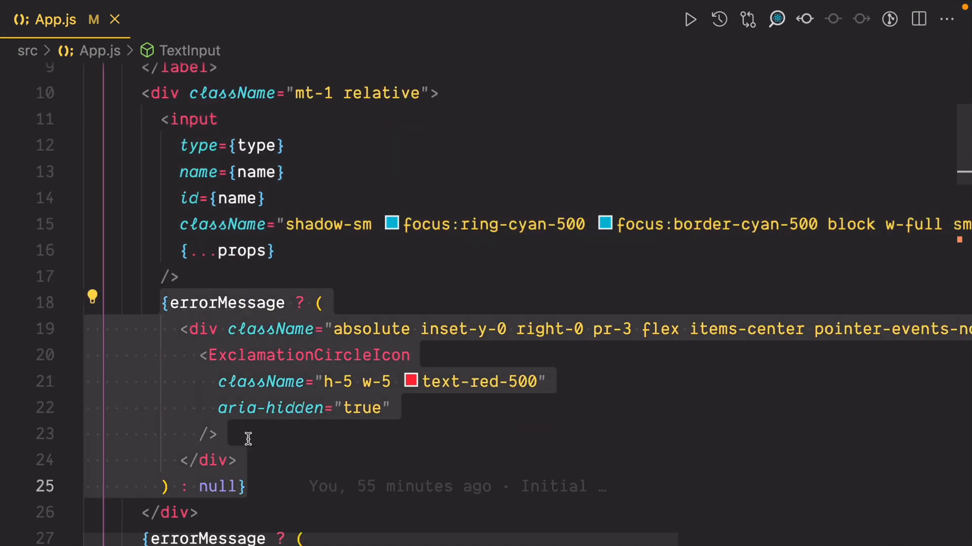
scroll(down, 3)
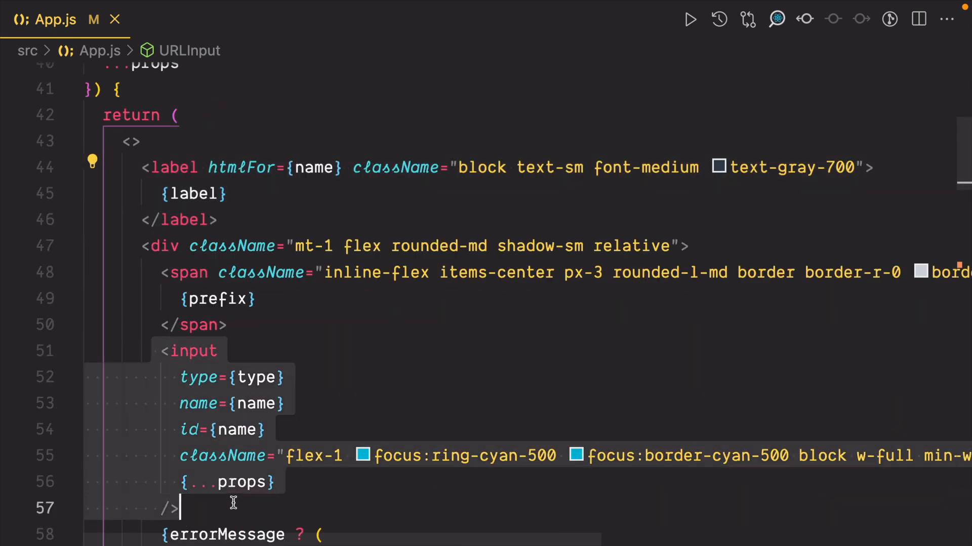
scroll(down, 3)
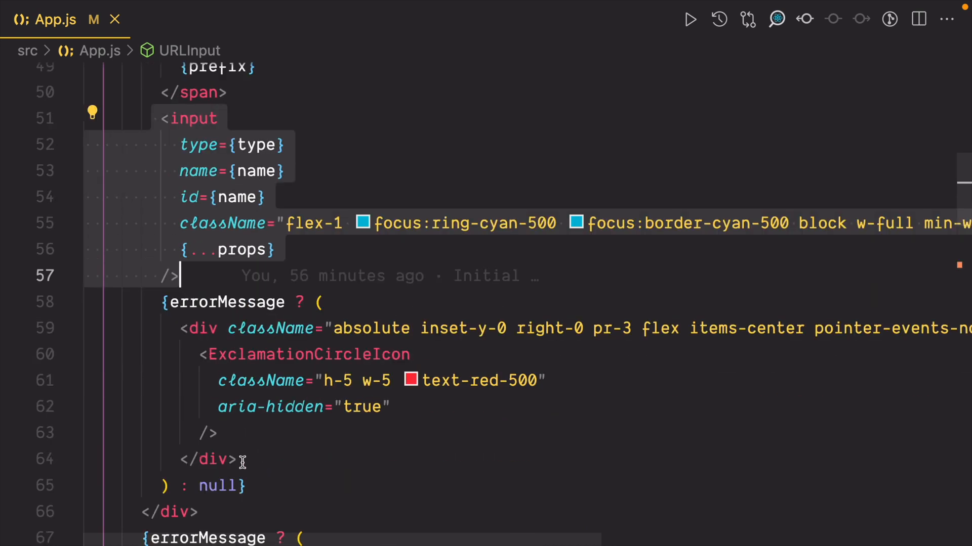
click(238, 459)
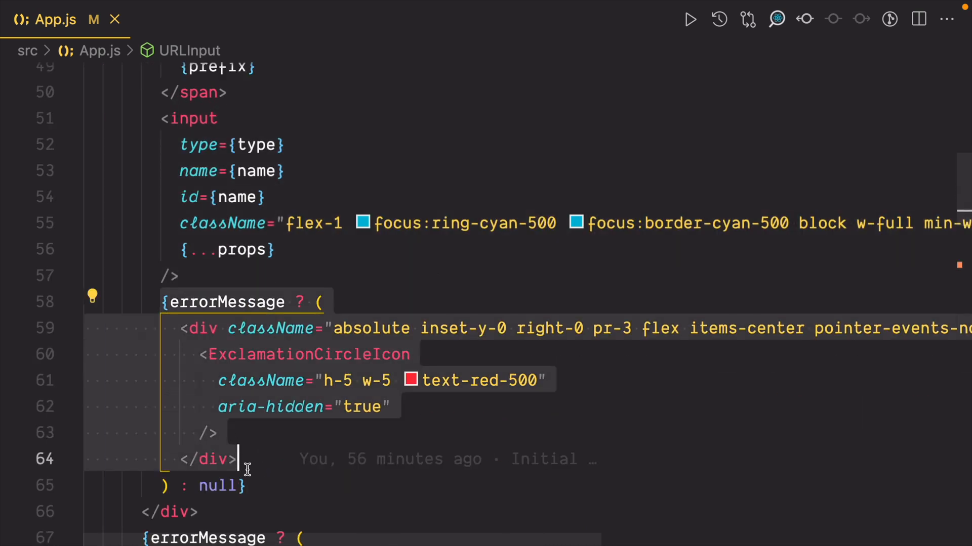
scroll(down, 3)
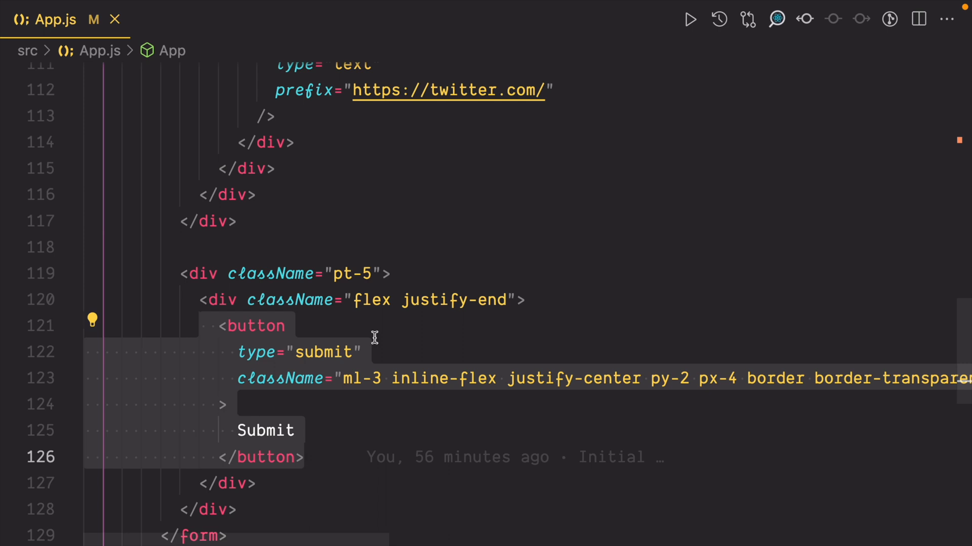
mouse_move(442, 347)
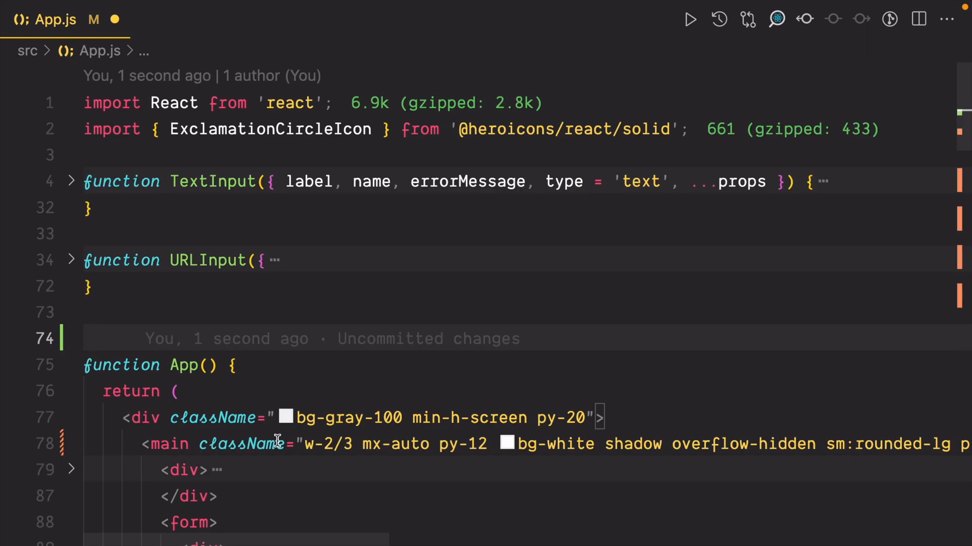
- Add five numbered // comments above App outlining the Formik implementation plan
key(Enter)
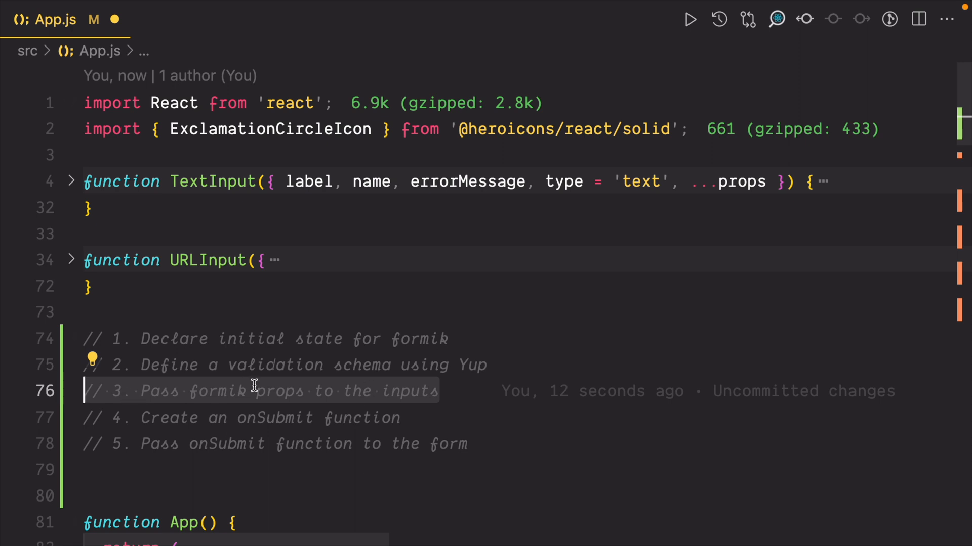
mouse_move(385, 444)
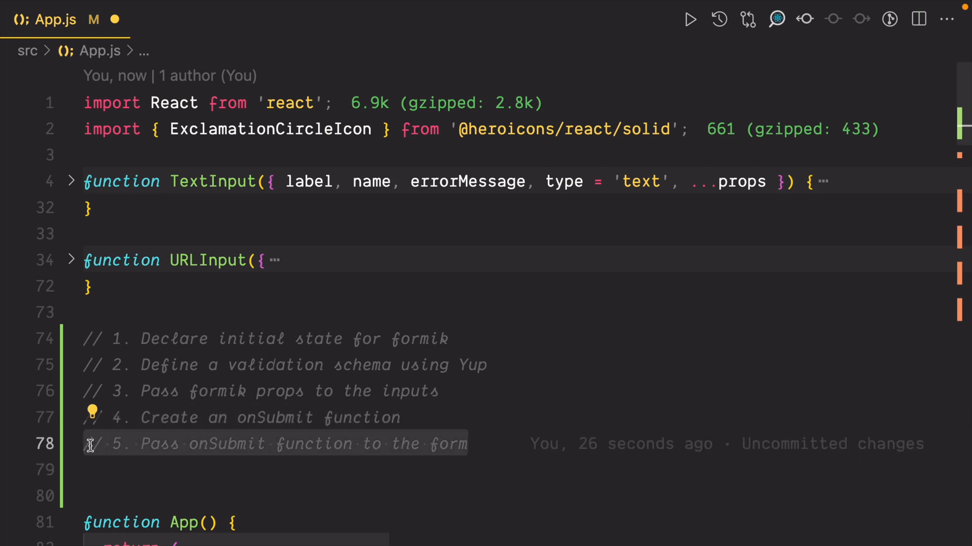
mouse_move(358, 451)
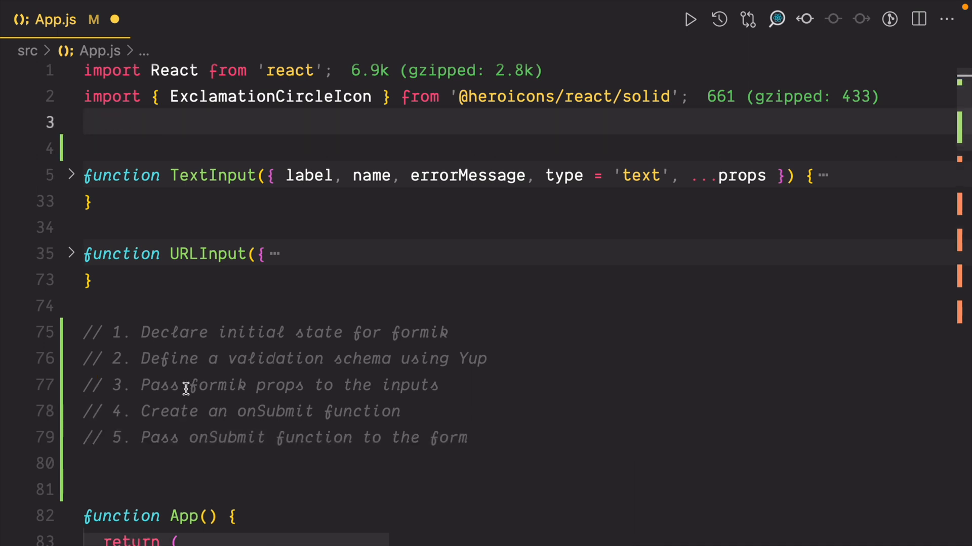
- Add imports for useFormik from 'formik' and * as Yup from 'yup'
text(import { useFormik } from 'formik';)
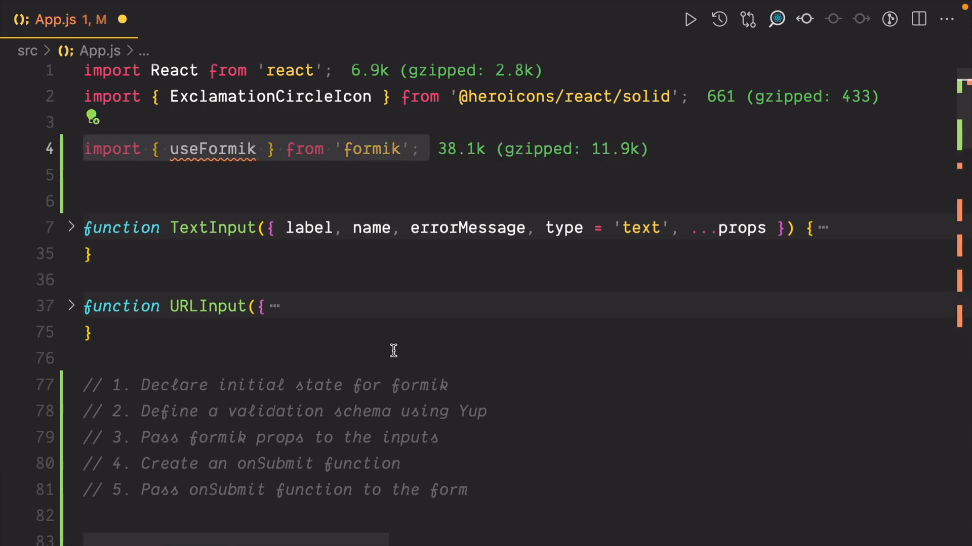
text(import * as Yup from 'yup';)
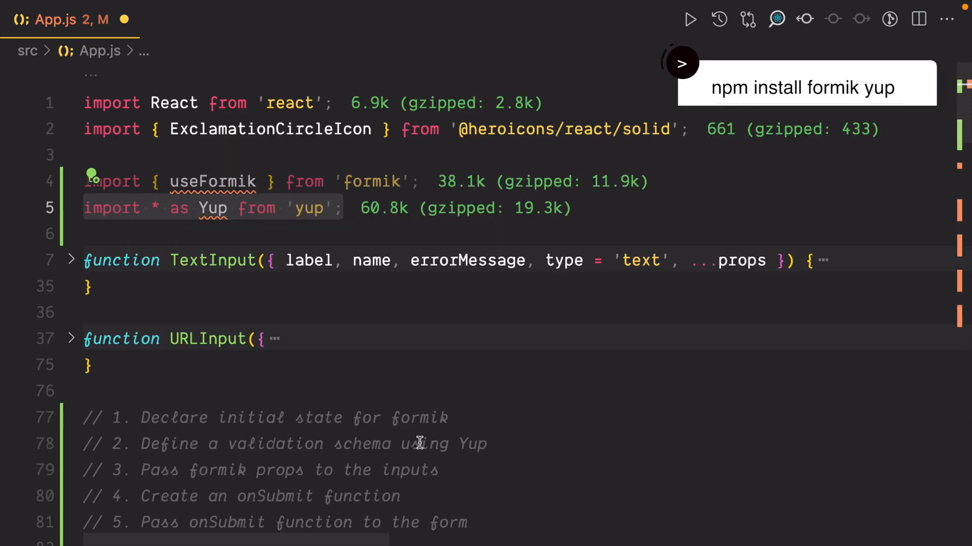
scroll(down, 3)
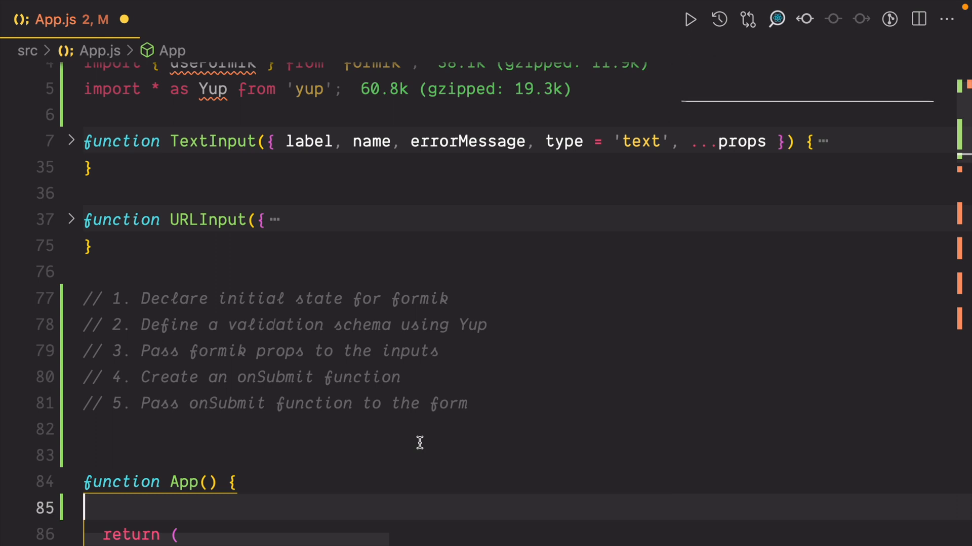
- Create const formik = useFormik with empty initialValues for firstName, lastName, email, password, twitter
text(const formik = useFormik({)
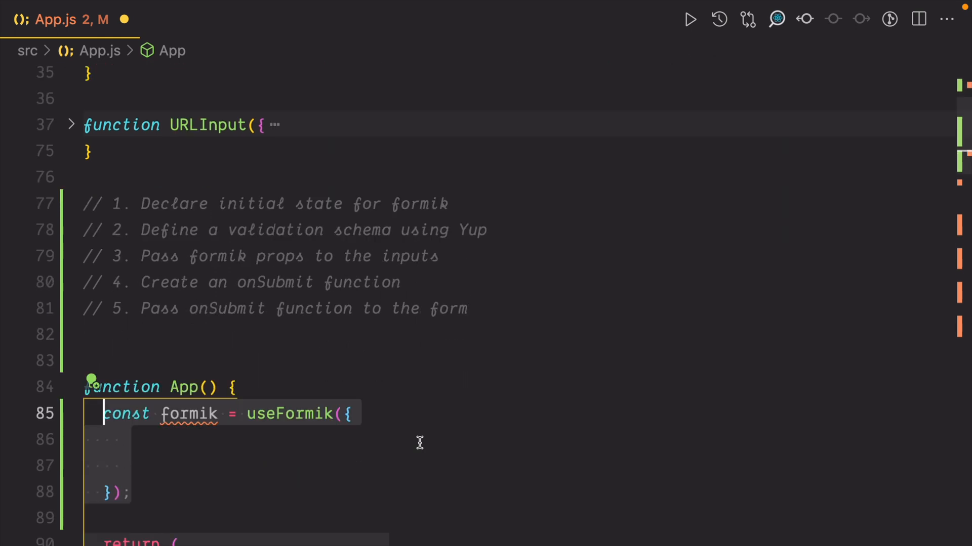
scroll(down, 3)
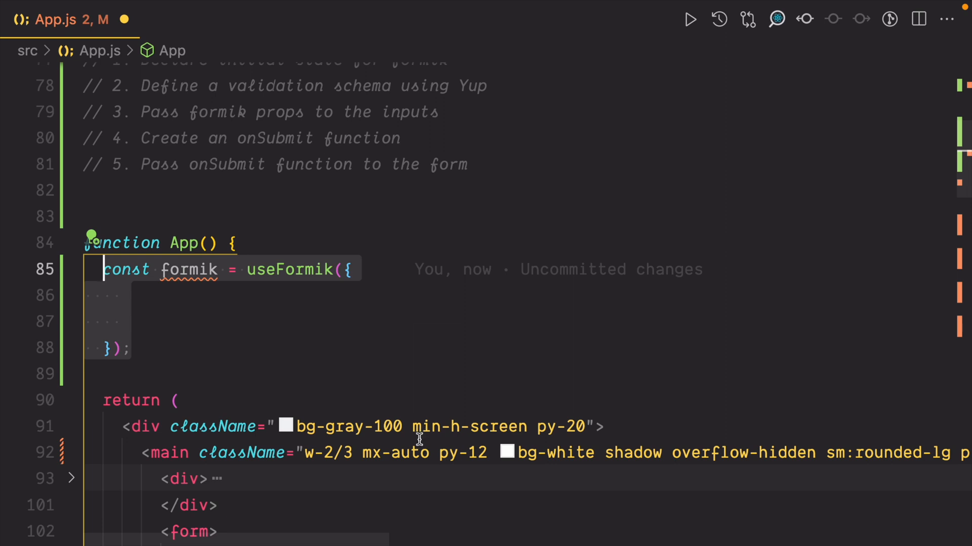
mouse_move(255, 310)
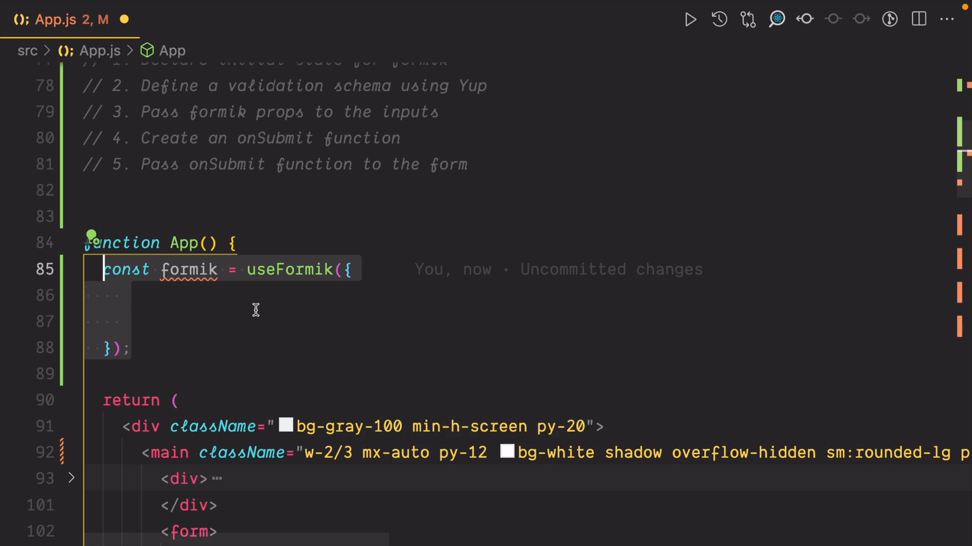
text(initialValues: {)
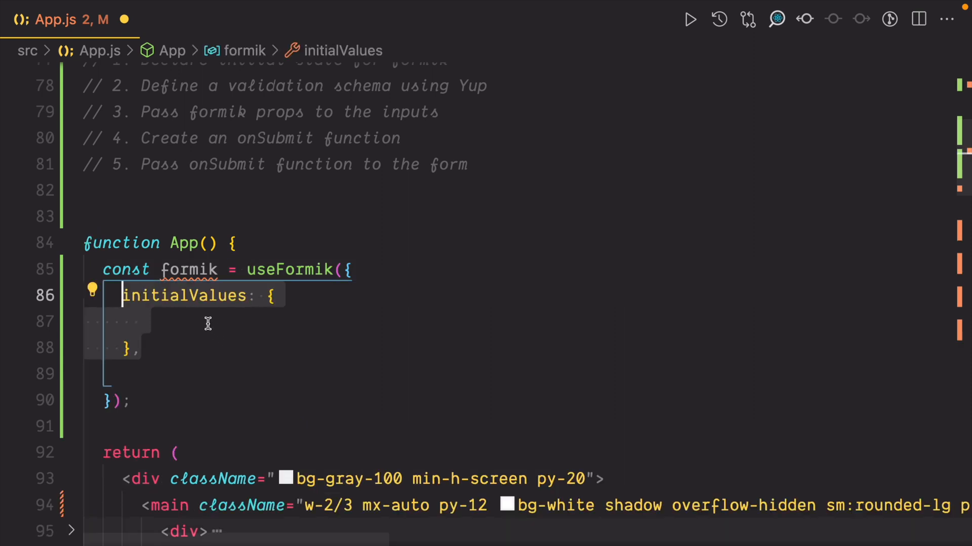
mouse_move(221, 346)
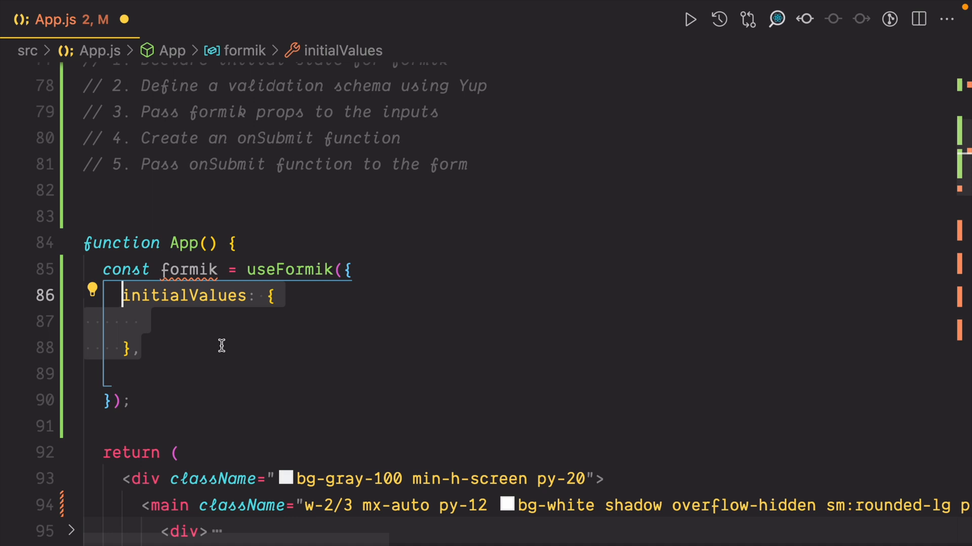
scroll(down, 3)
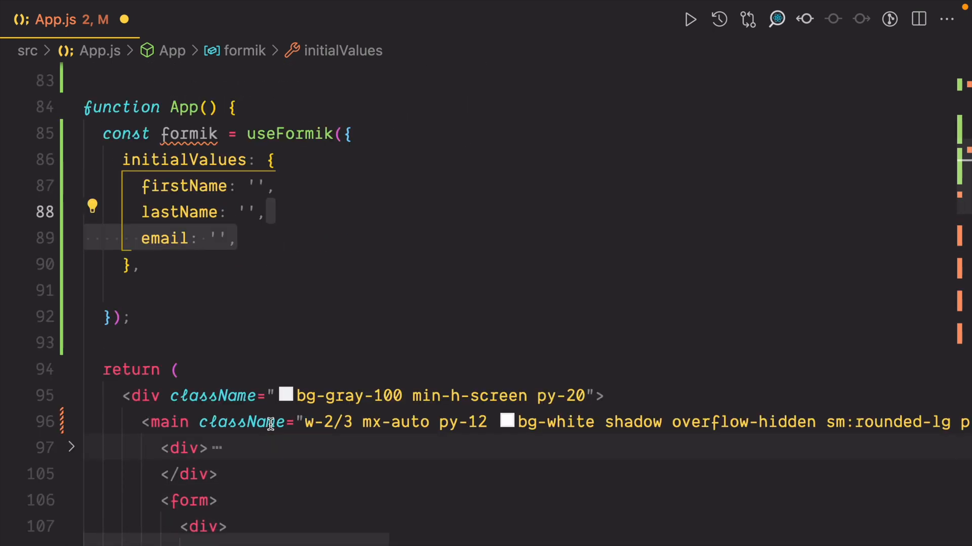
text(password: '',)
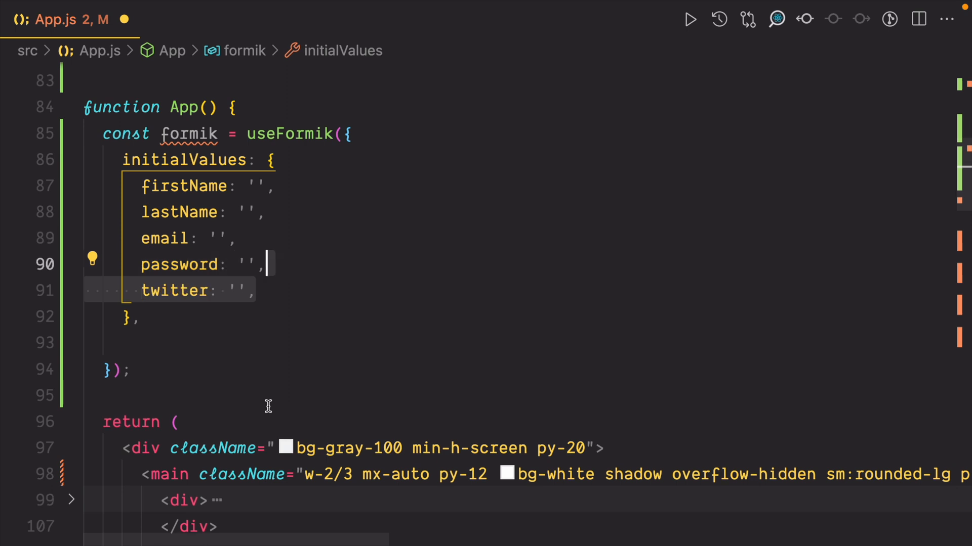
mouse_move(262, 405)
text(validationSchema:)
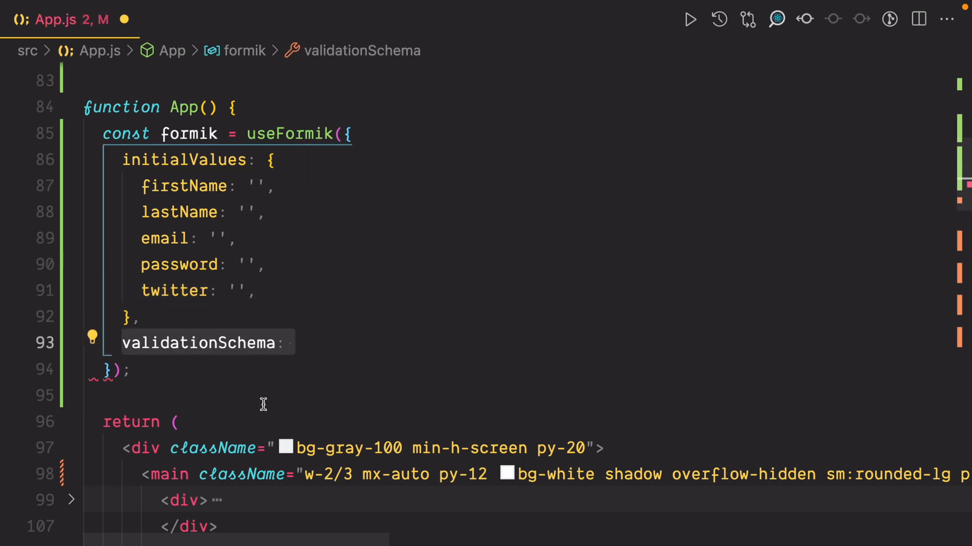
- Start Yup.object with firstName required ('Your first name is required') and lastName
text(Yup.object({)
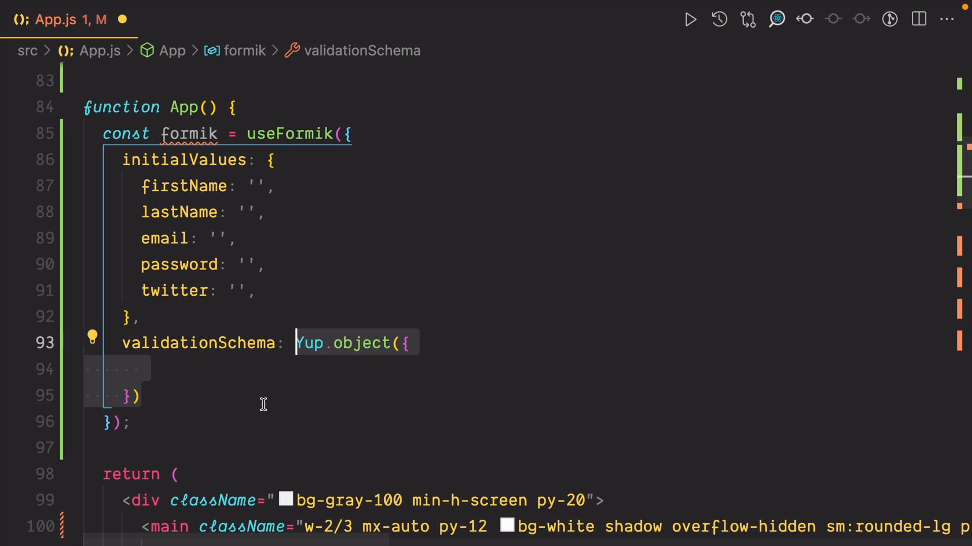
text(firstName: Yup.string())
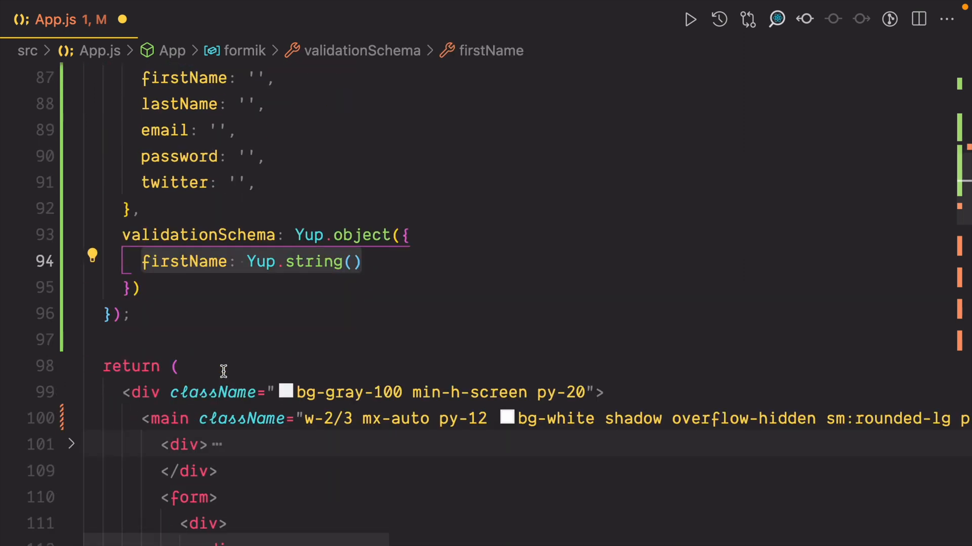
text(.required('Your first name is required'),)
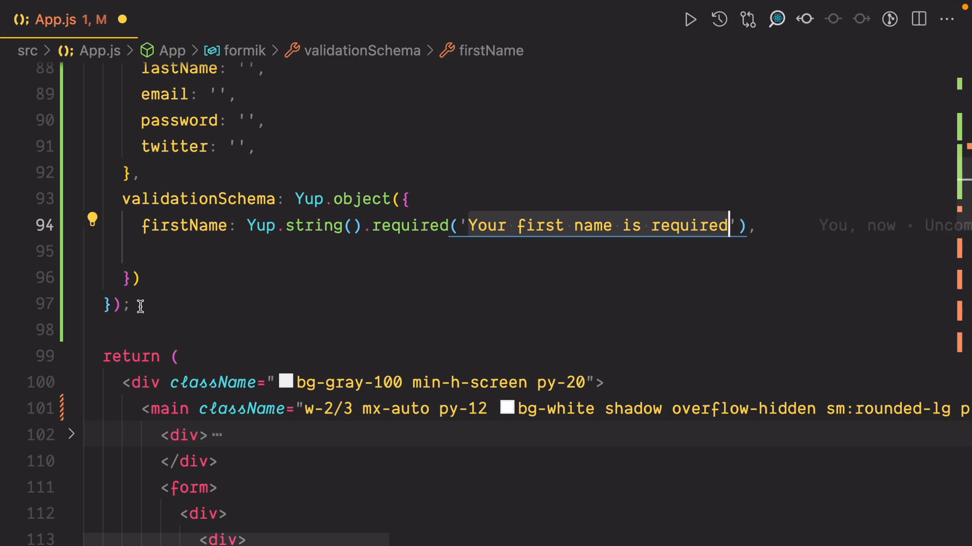
text(lastName: Yup.string().required('Your last name is required'),)
text(email: Yup.string()
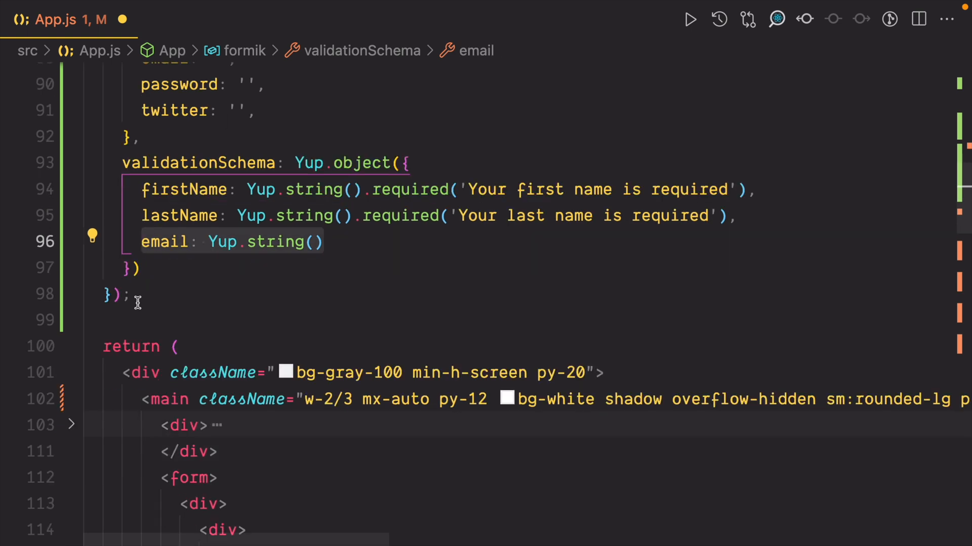
- Require a valid email and a twitter handle ('Your twitter handle is required')
text(.required('Your email is required'))
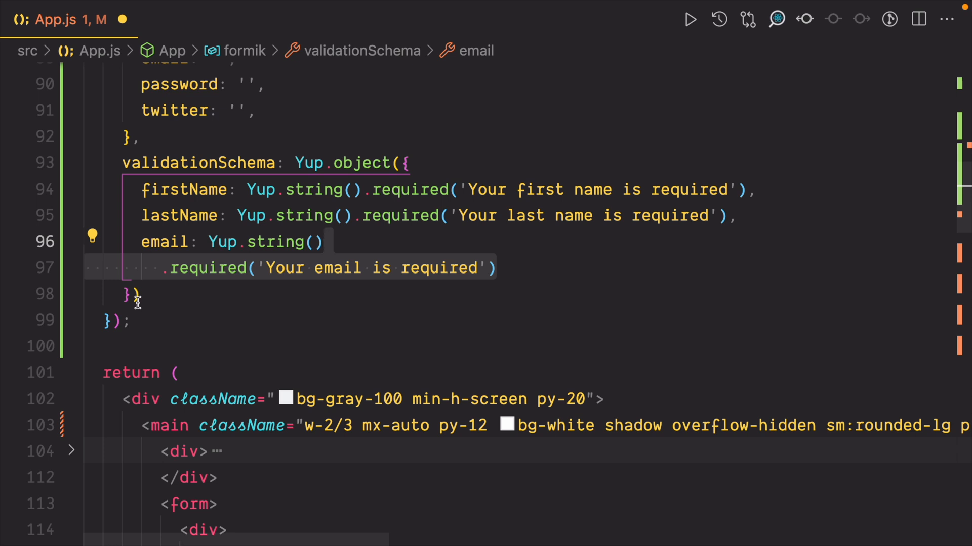
text(.email('Please provide a valid email address'),)
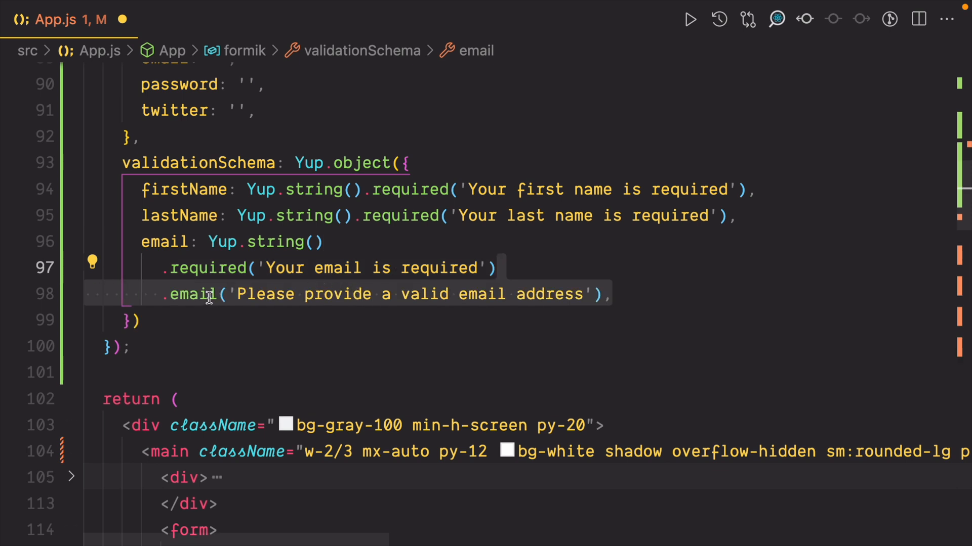
double_click(193, 294)
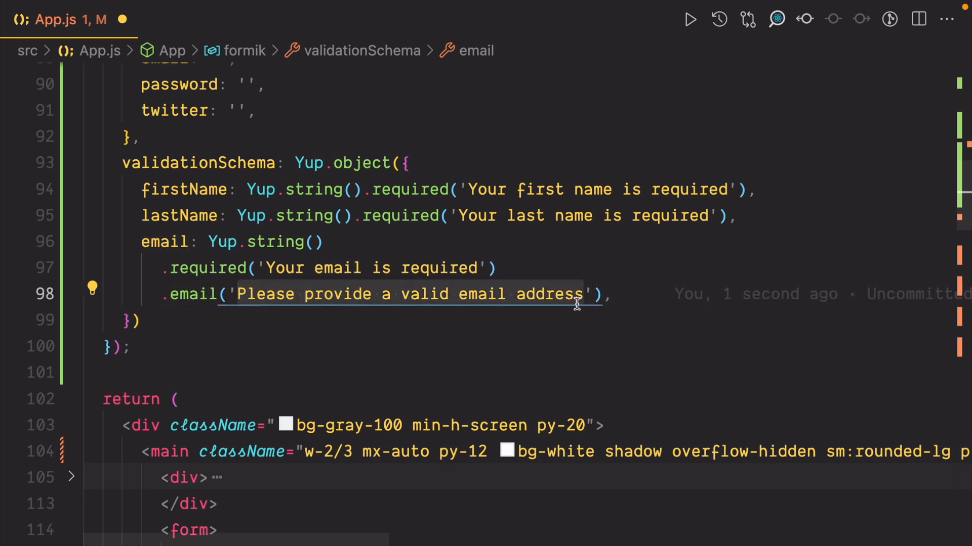
mouse_move(293, 330)
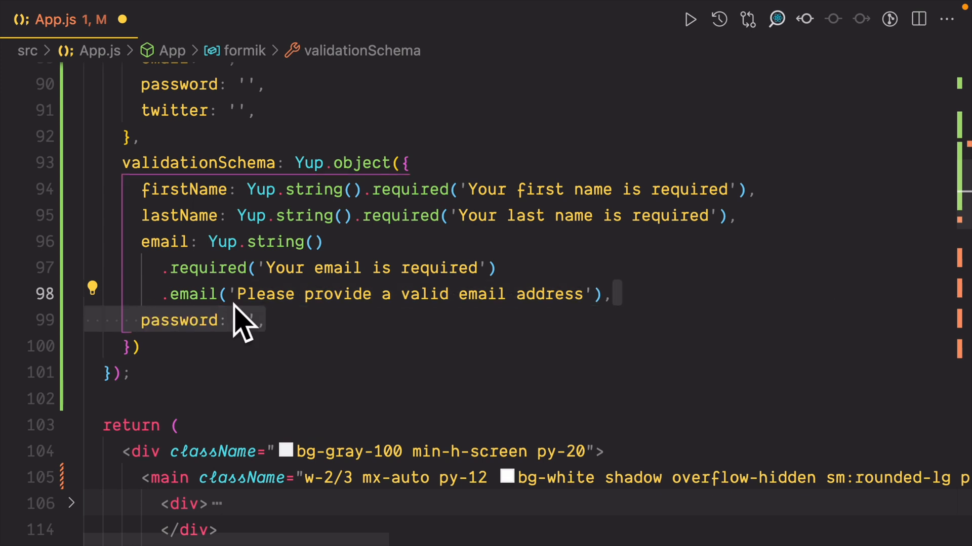
text(twitter: Yup.string().required('Your twitter handle is required'),)
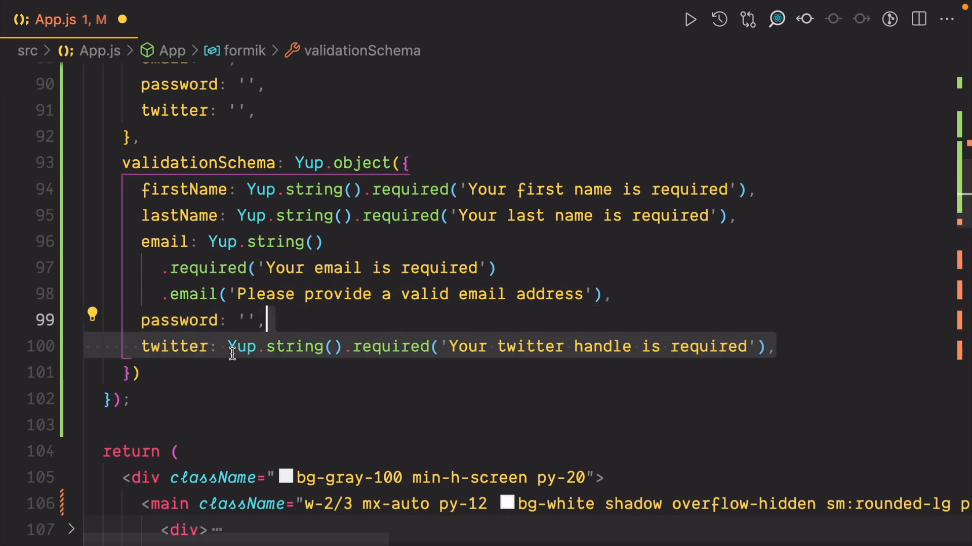
click(294, 346)
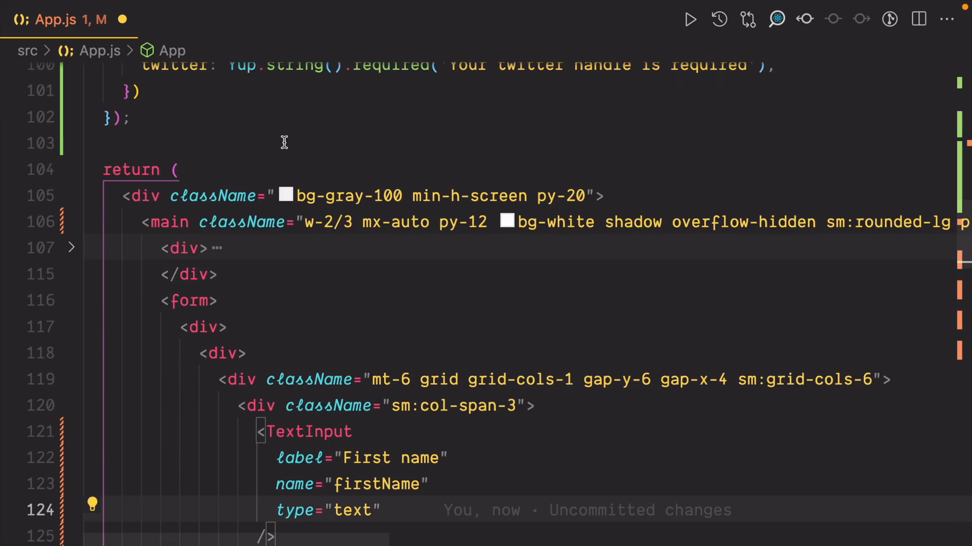
- Pass formik handleChange, handleBlur, value and errorMessage props to the First name and Email TextInputs
scroll(down, 3)
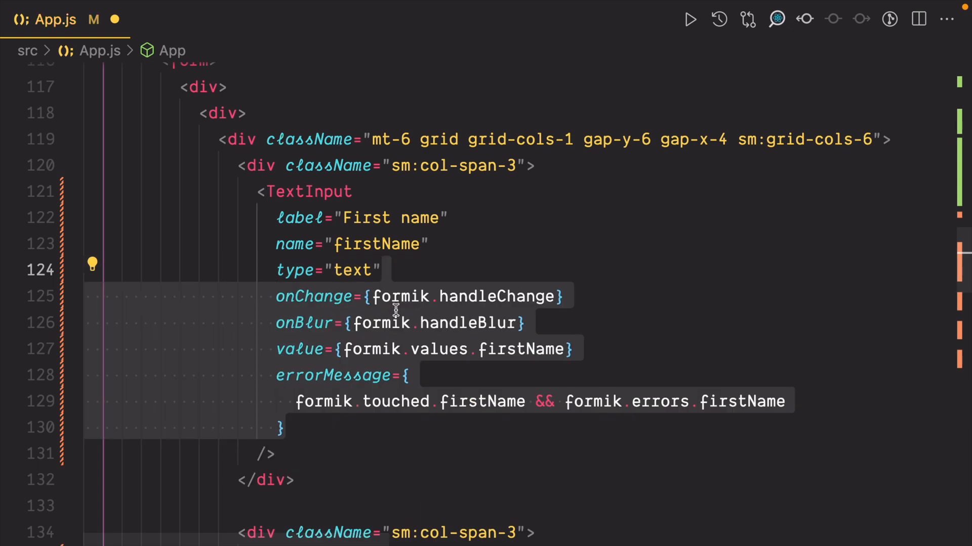
click(565, 296)
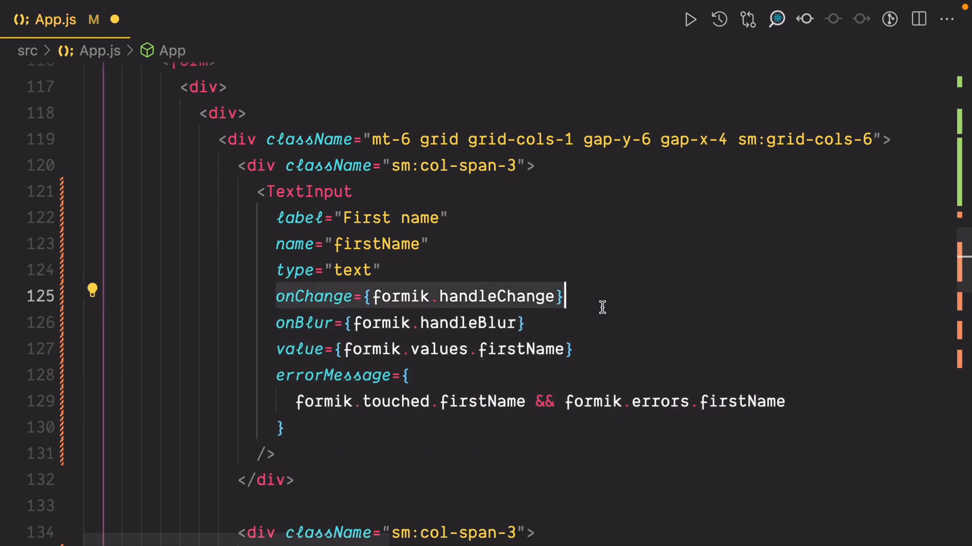
double_click(496, 296)
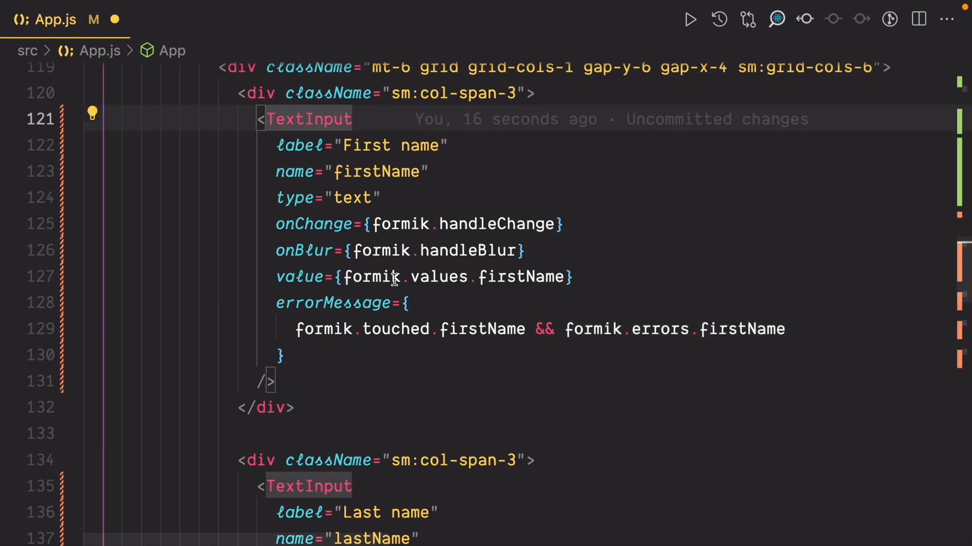
scroll(down, 3)
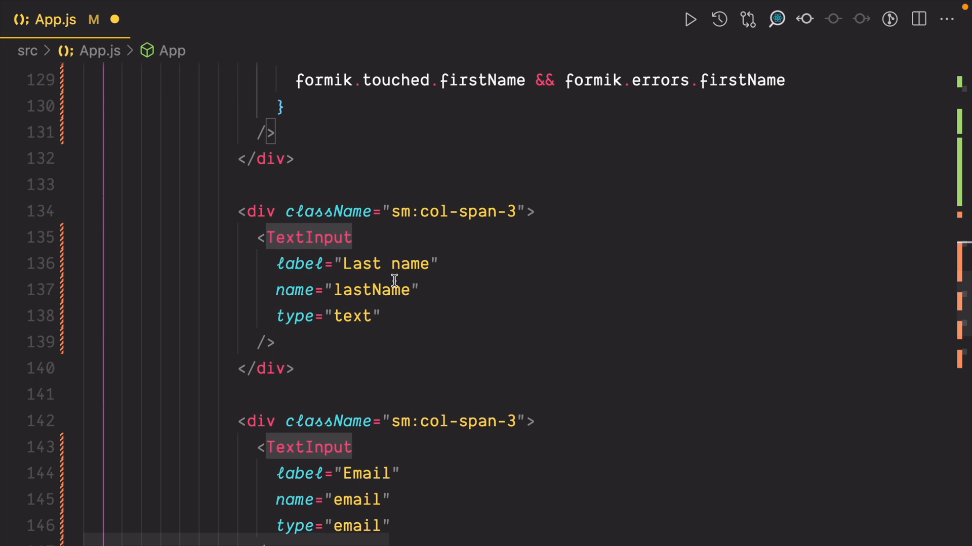
scroll(down, 3)
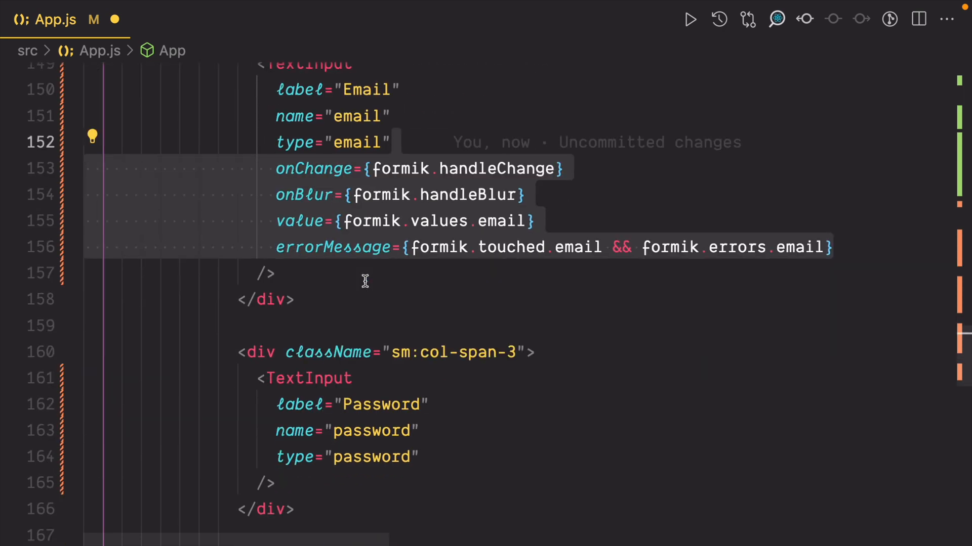
scroll(down, 3)
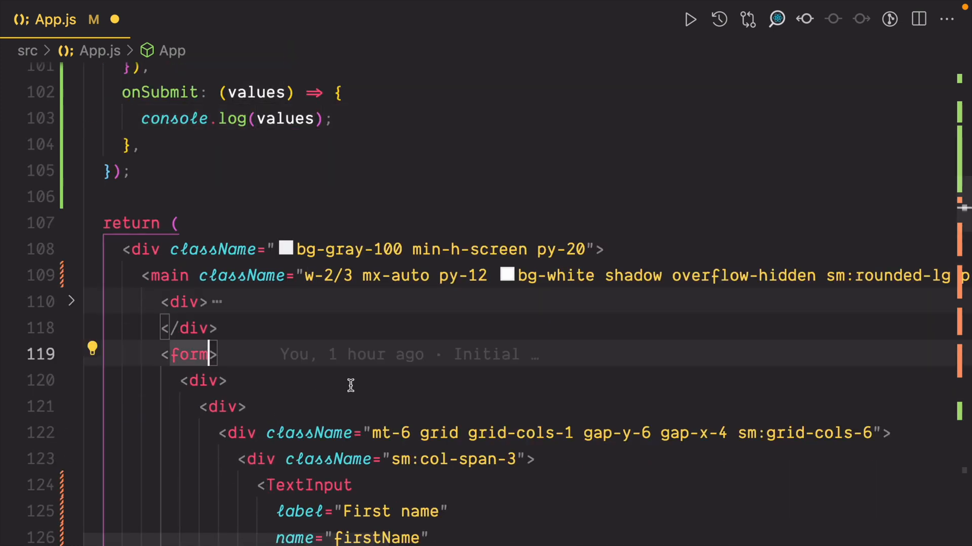
- Set onSubmit={formik.handleSubmit} on the form, with onSubmit logging values in useFormik
text(onSubmit={formik.handleSubmit})
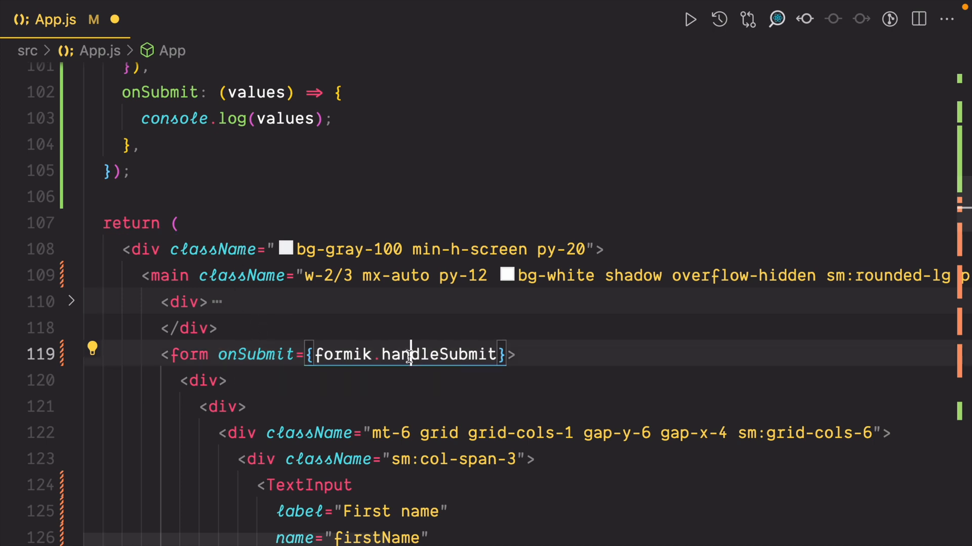
mouse_move(343, 354)
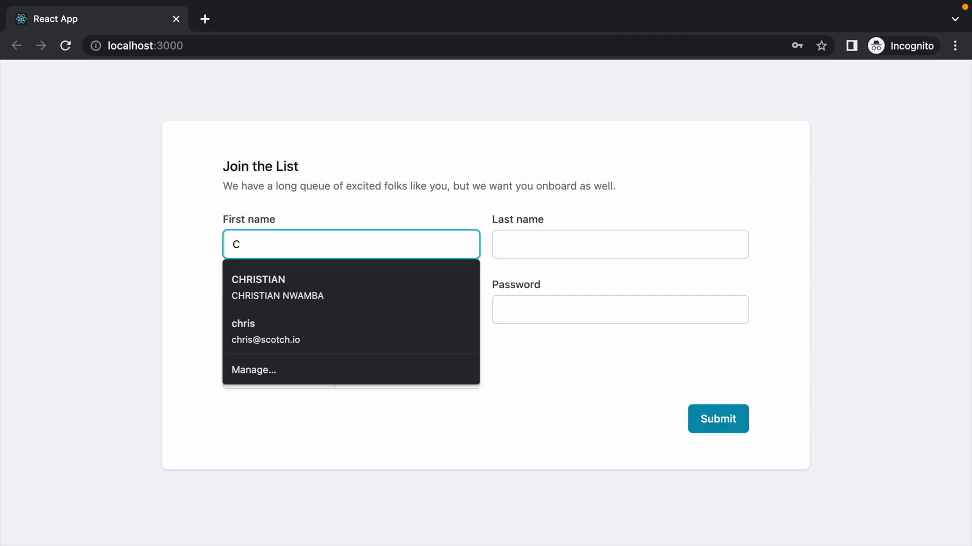
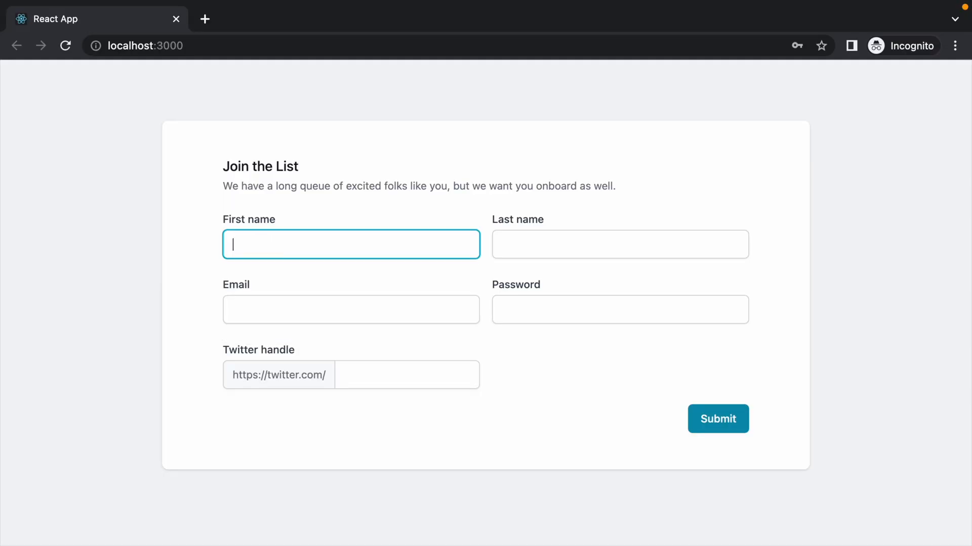
- Enter first name 'Christian' and a last name, triggering the first-name required error
click(717, 419)
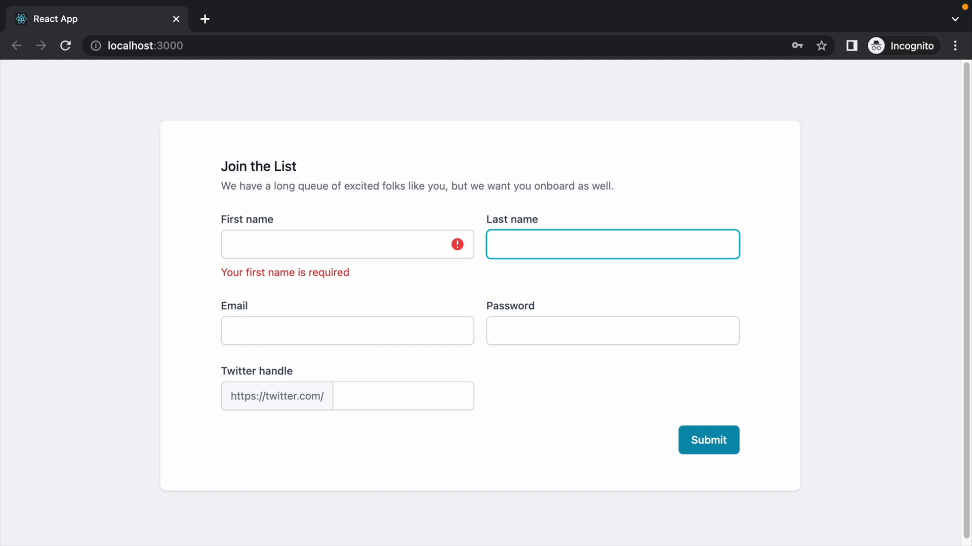
click(612, 243)
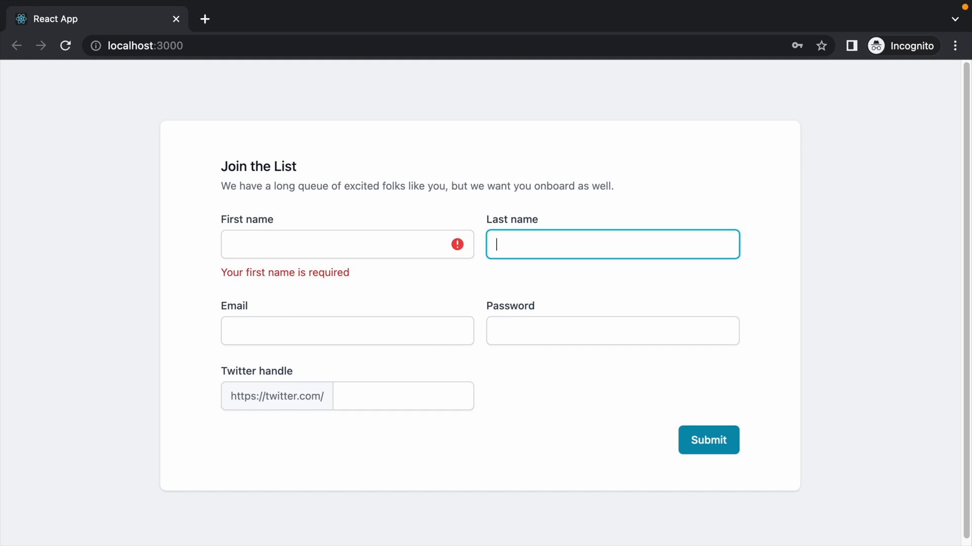
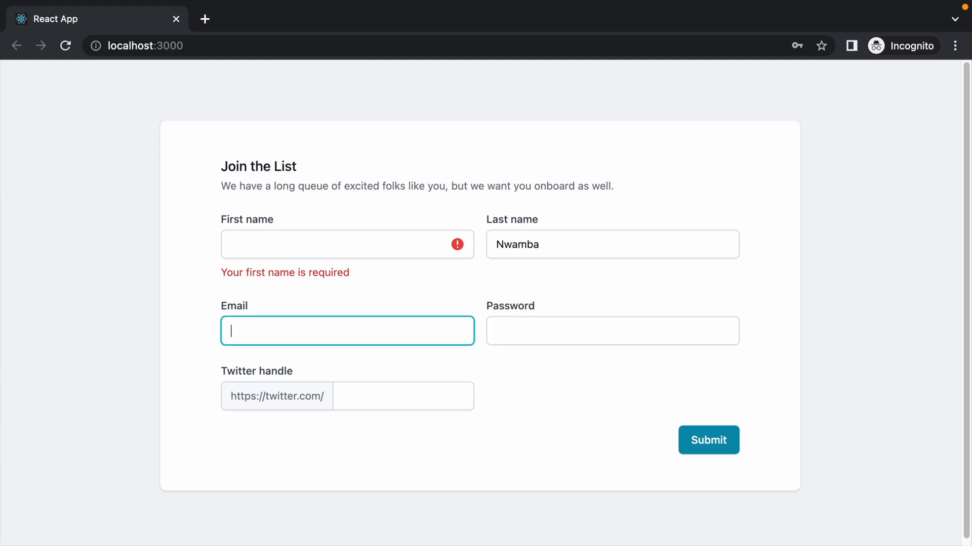
text(c)
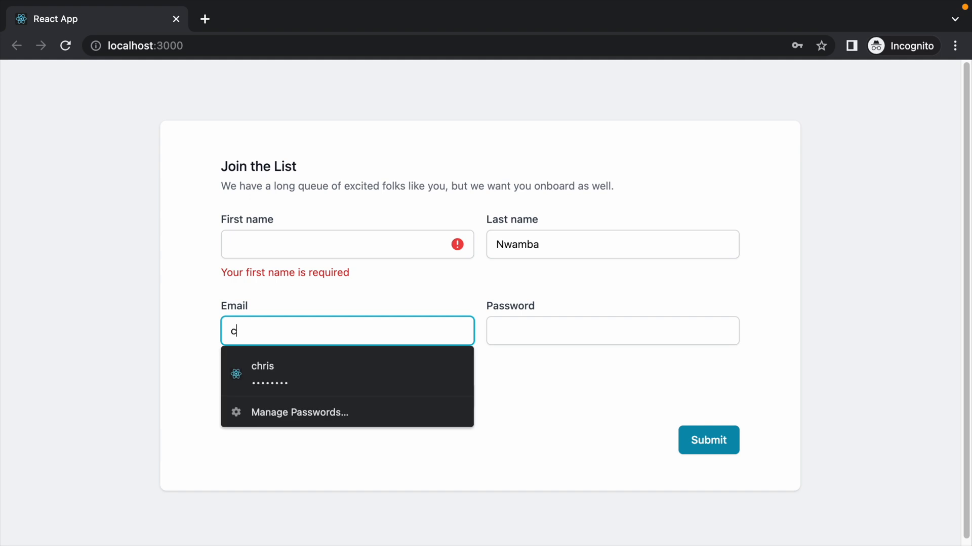
text(hris)
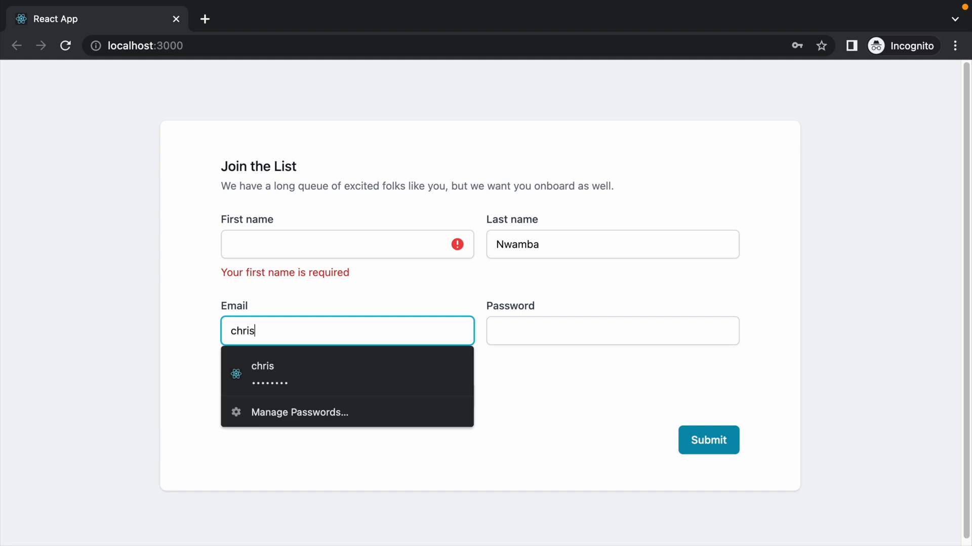
- Trigger the email and twitter errors, then submit and check the logged values
click(611, 330)
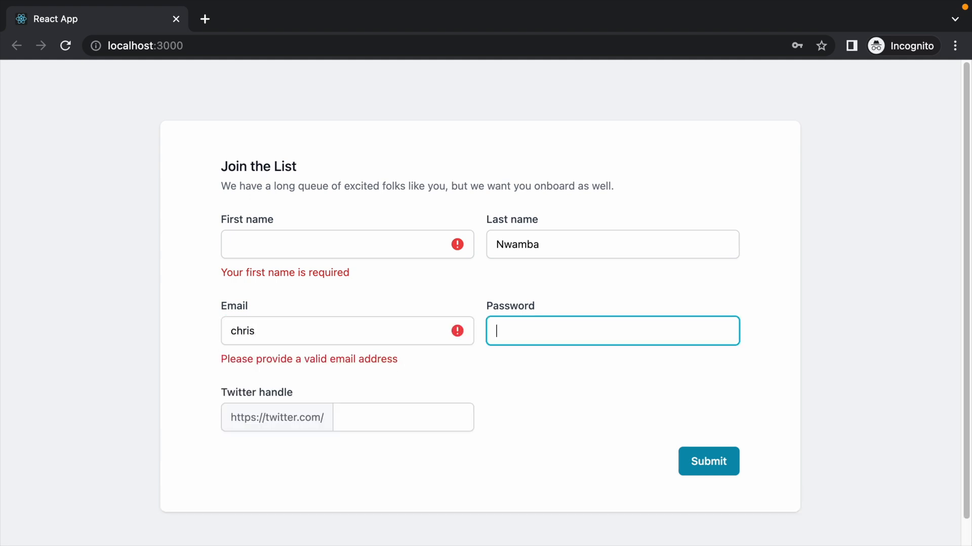
text(a)
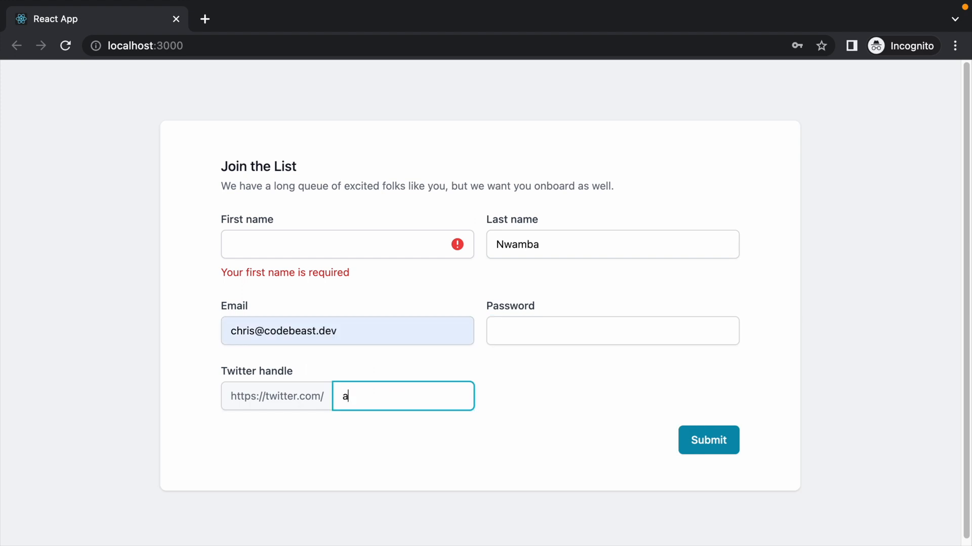
click(613, 331)
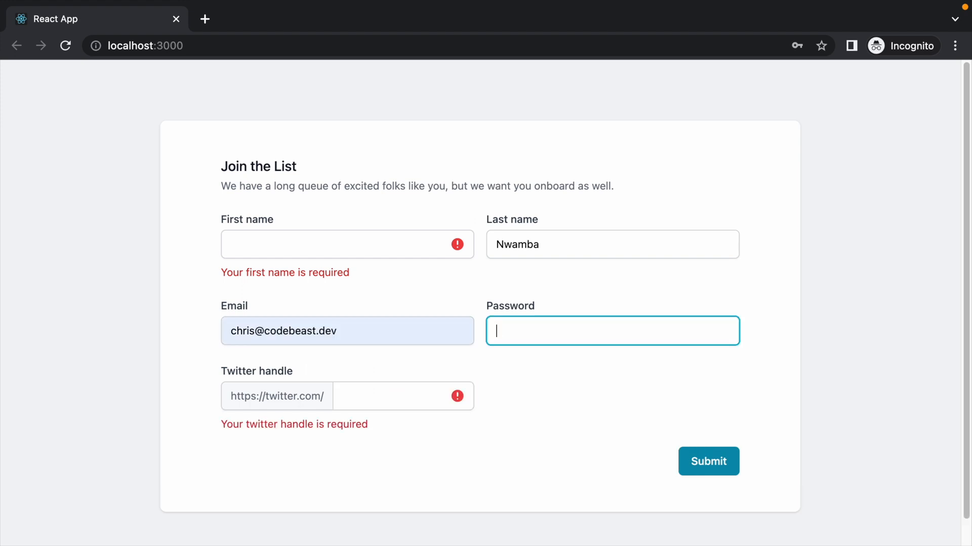
click(347, 244)
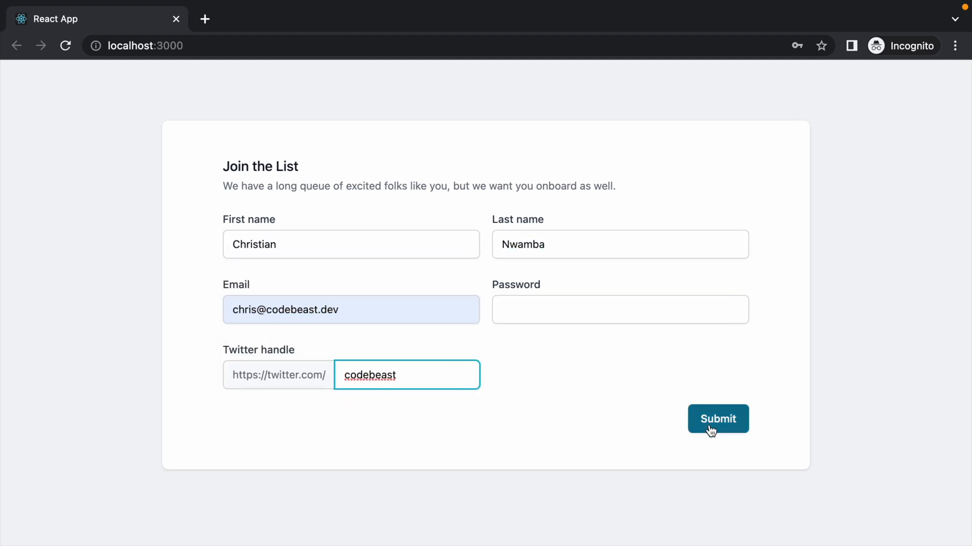
click(717, 419)
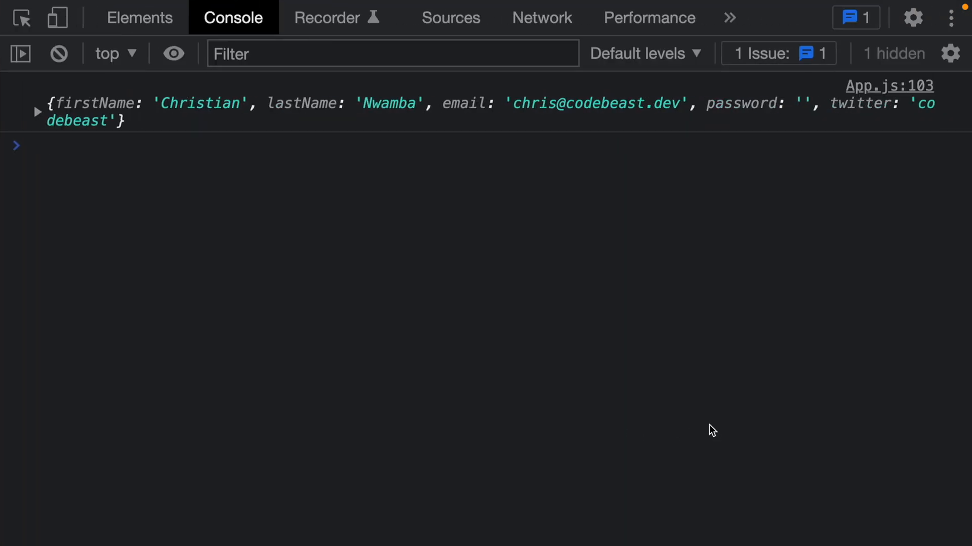
click(36, 111)
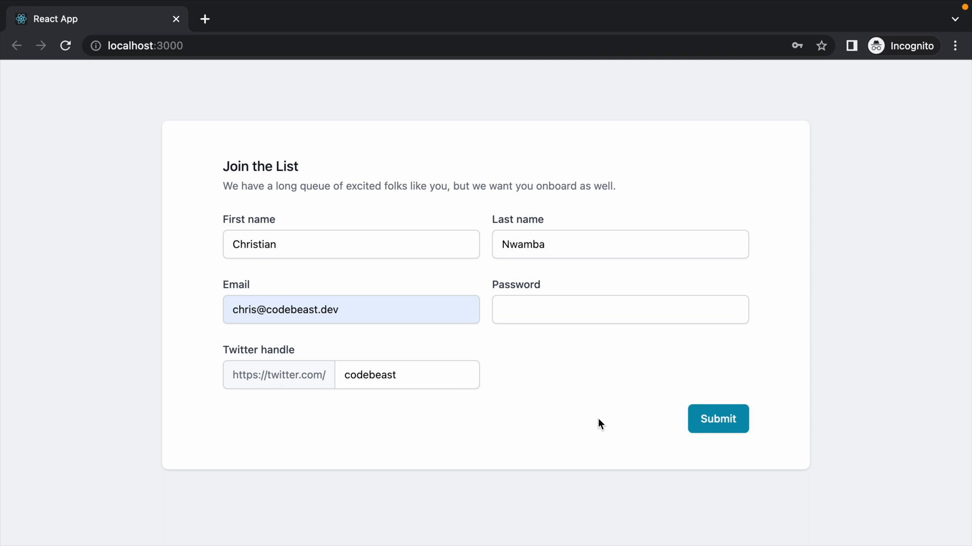
mouse_move(651, 457)
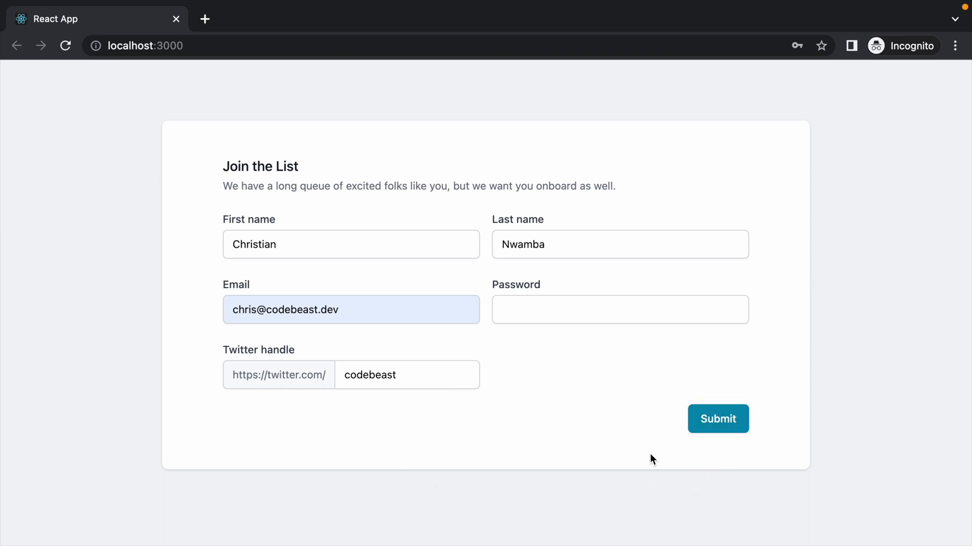
mouse_move(693, 464)
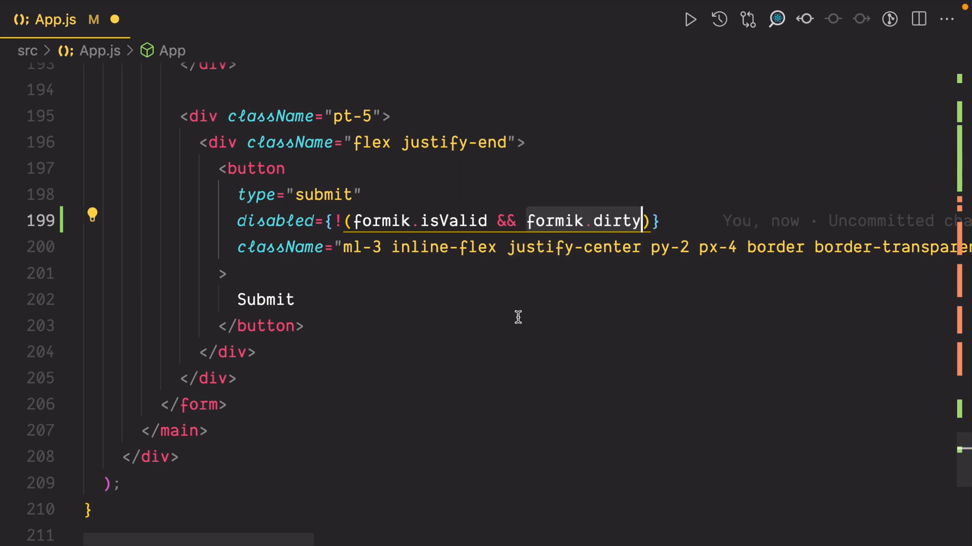
- Disable Submit unless formik.isValid && formik.dirty, styled with disabled:opacity-60 disabled:hover:bg-cyan-600
text(disabled:opacity-60 disabled:hover:bg-cyan-600)
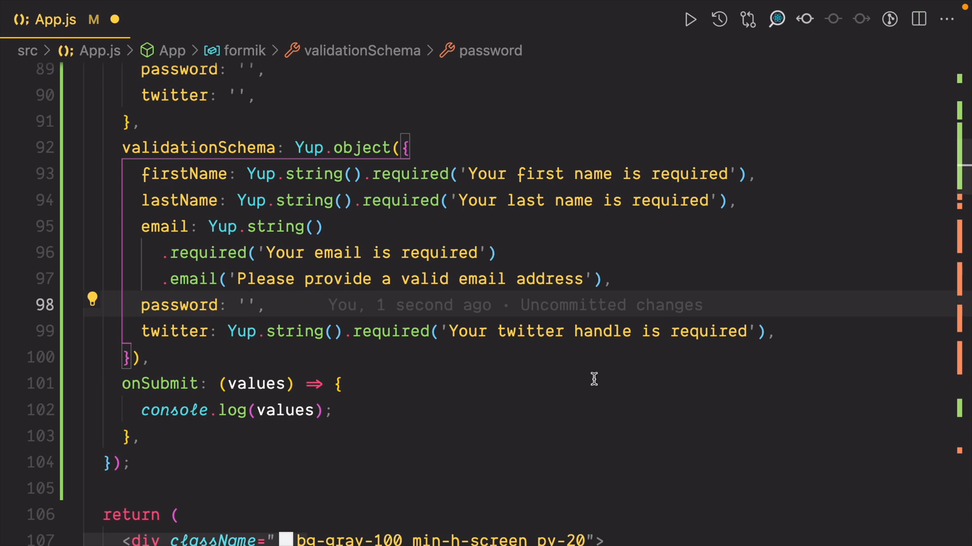
- Make password Yup.string().required('A password is required') with character-type matches and .min(8)
text(Yup.string())
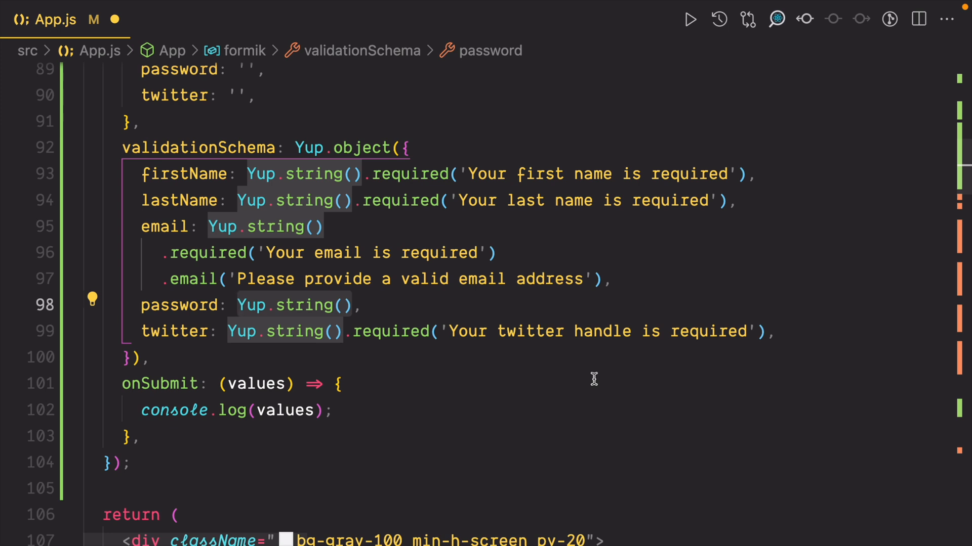
text(.required('A password is required'))
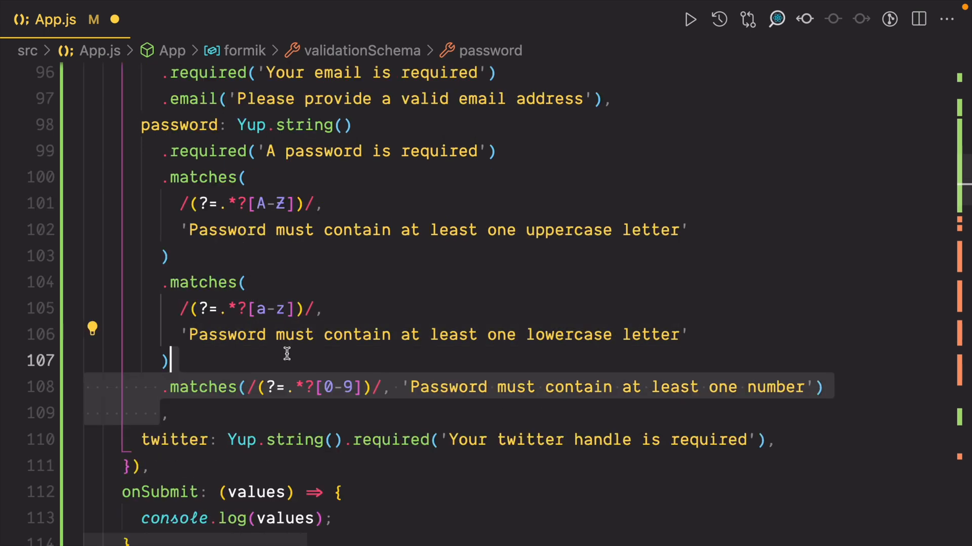
scroll(down, 3)
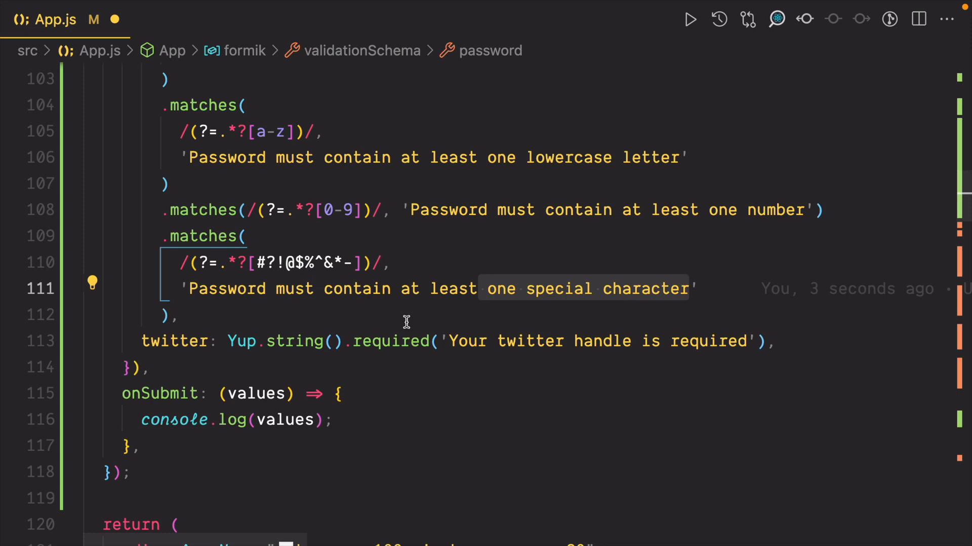
text(.min(8, 'Password length must be more than 8 characters'),)
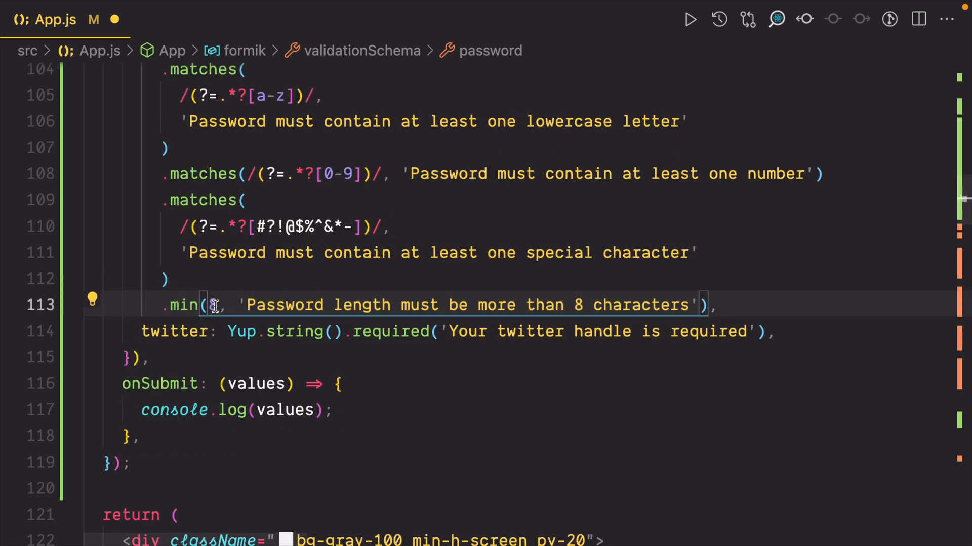
text(8)
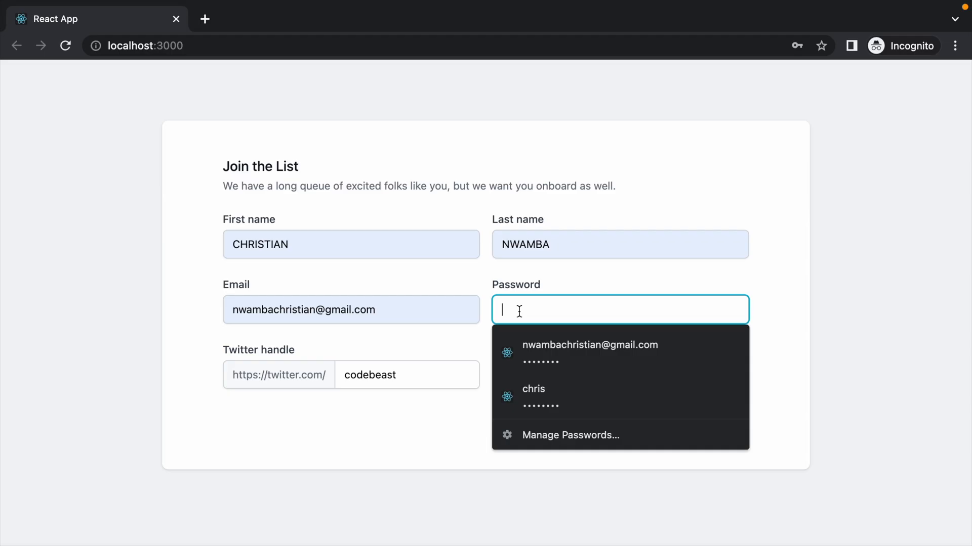
- Test weak and strong passwords, submit, and expand the logged form values in Console
text(•)
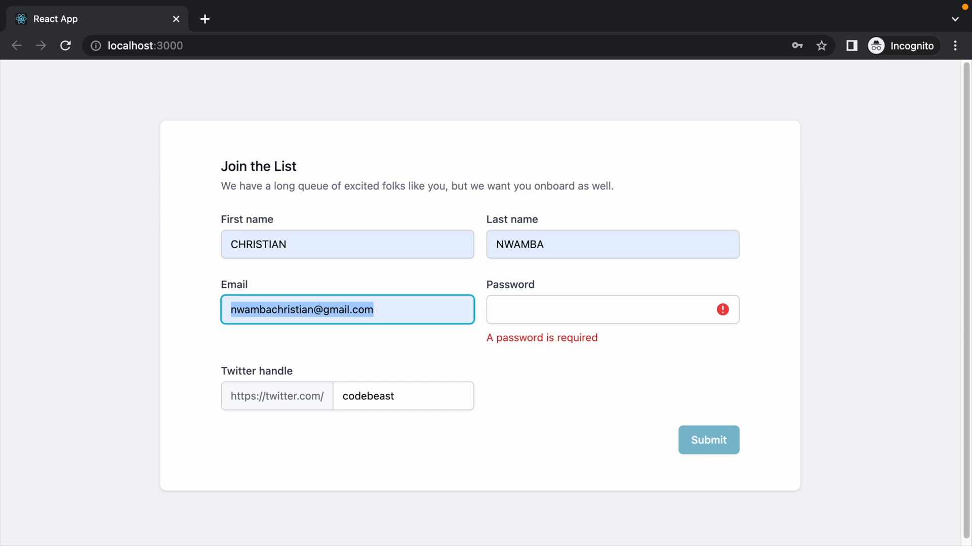
click(612, 309)
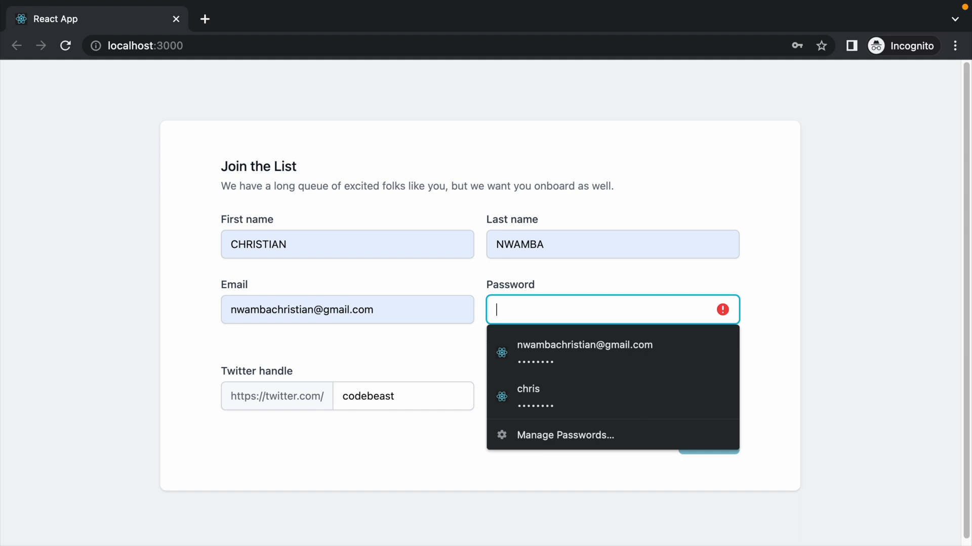
text(.)
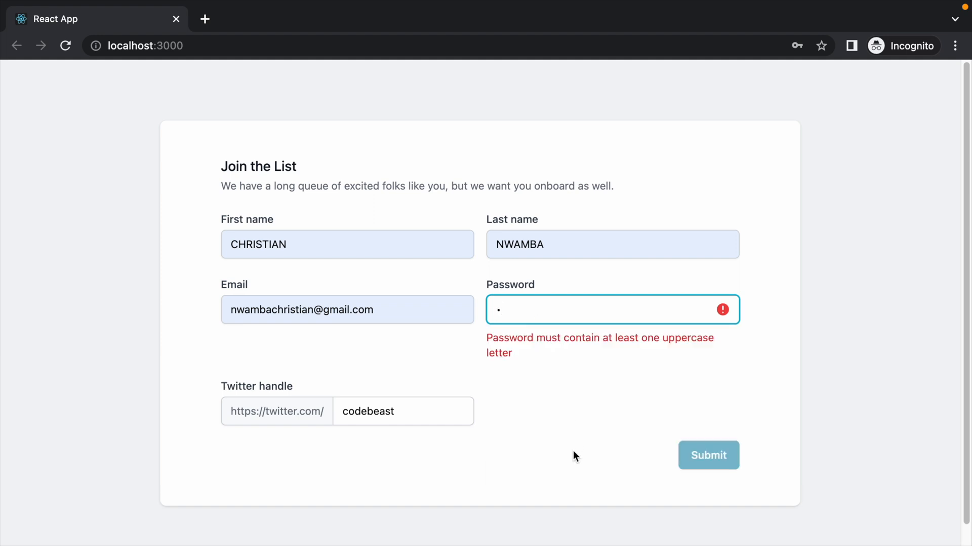
text(a)
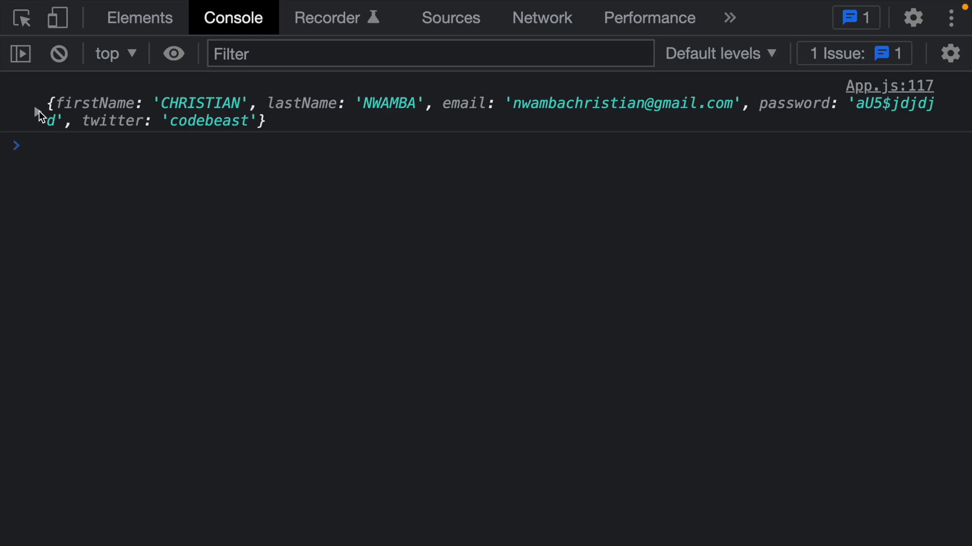
click(39, 108)
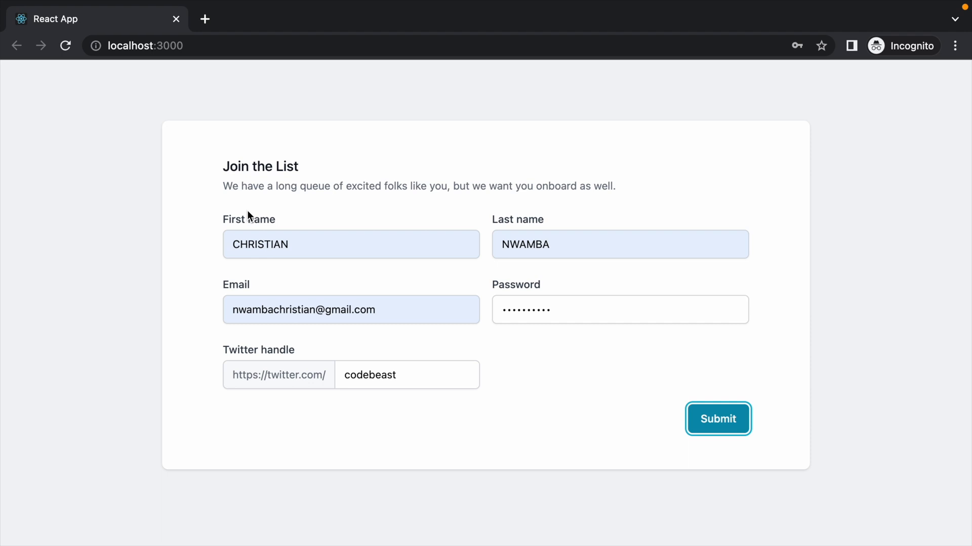
mouse_move(259, 221)
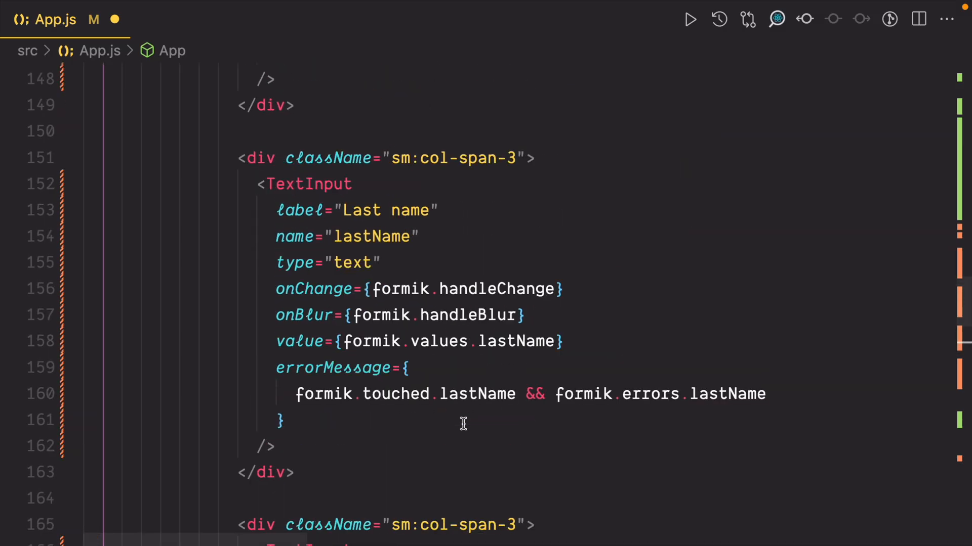
- Swap onChange/onBlur/value for {...formik.getFieldProps('fieldName')} on first name, last name, email
scroll(up, 3)
text({...formik.getFieldProps('firstName')})
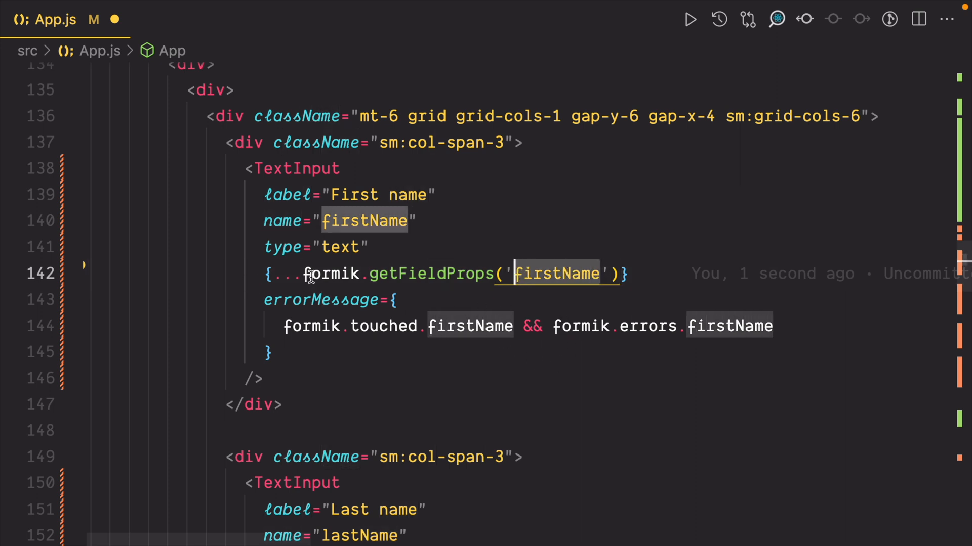
scroll(down, 3)
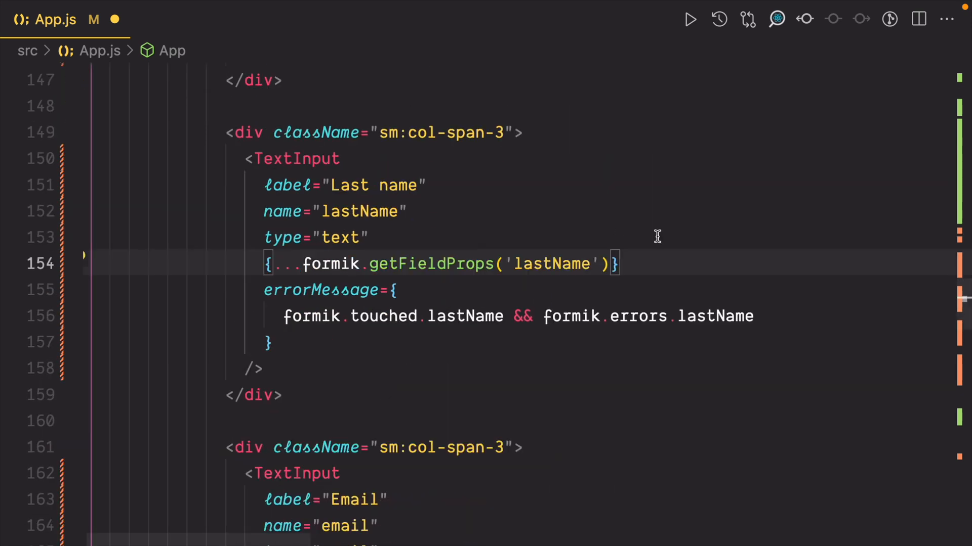
scroll(down, 3)
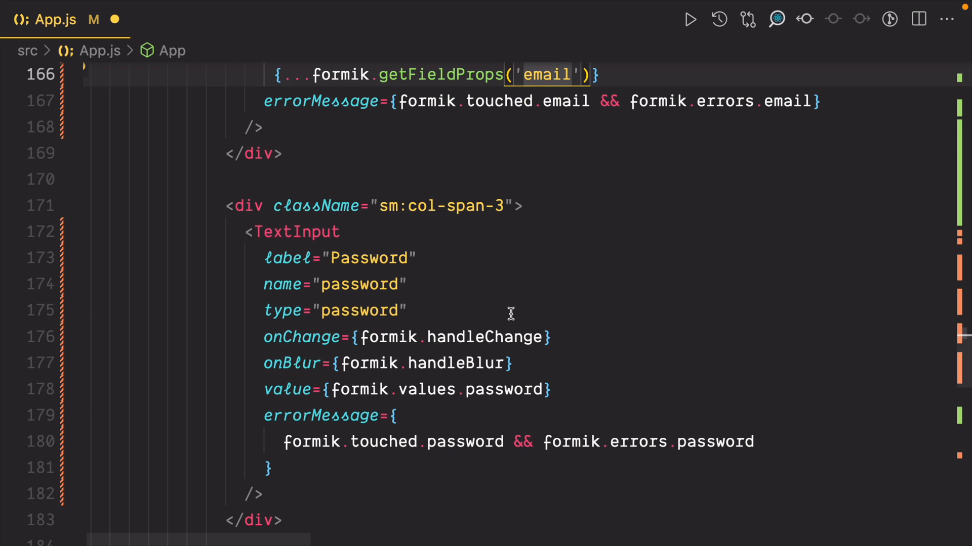
scroll(down, 3)
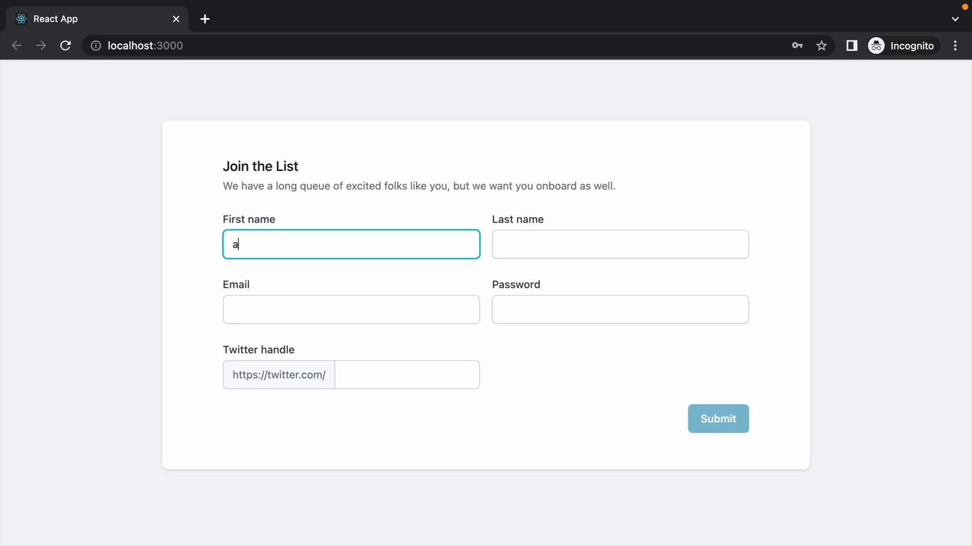
- Clear First name and leave both name fields blank to confirm required errors appear
key(Backspace)
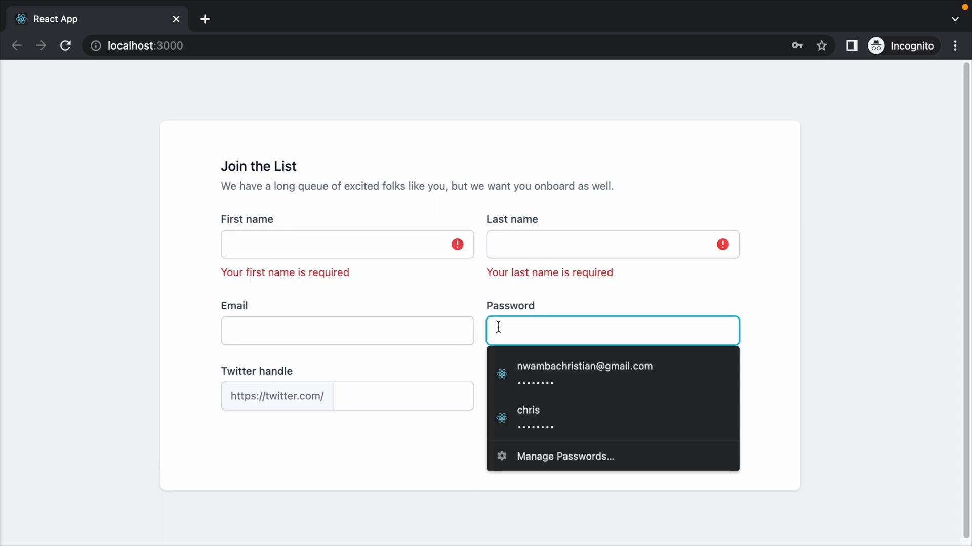
text(a)
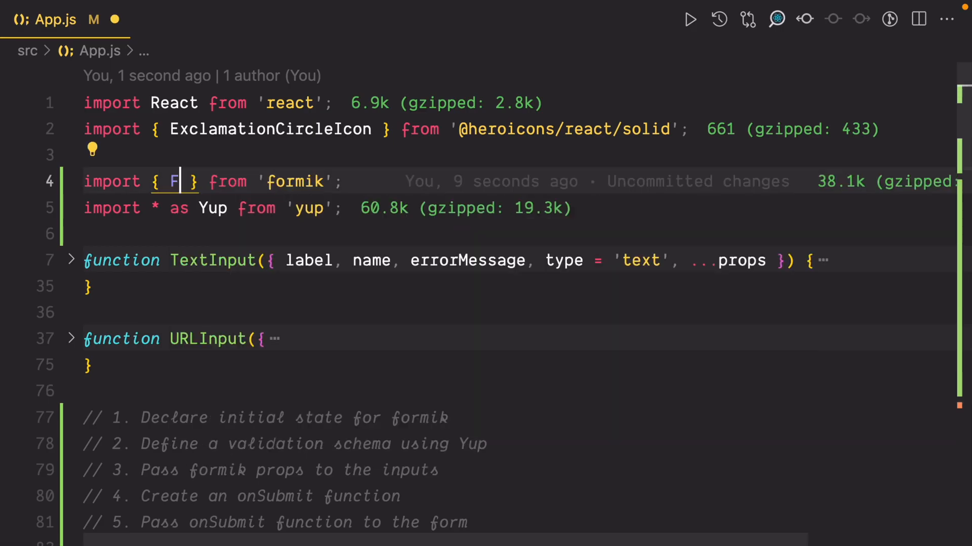
- Import { Formik } and wrap the form in <Formik> with initialValues, validationSchema, onSubmit
text(ormik)
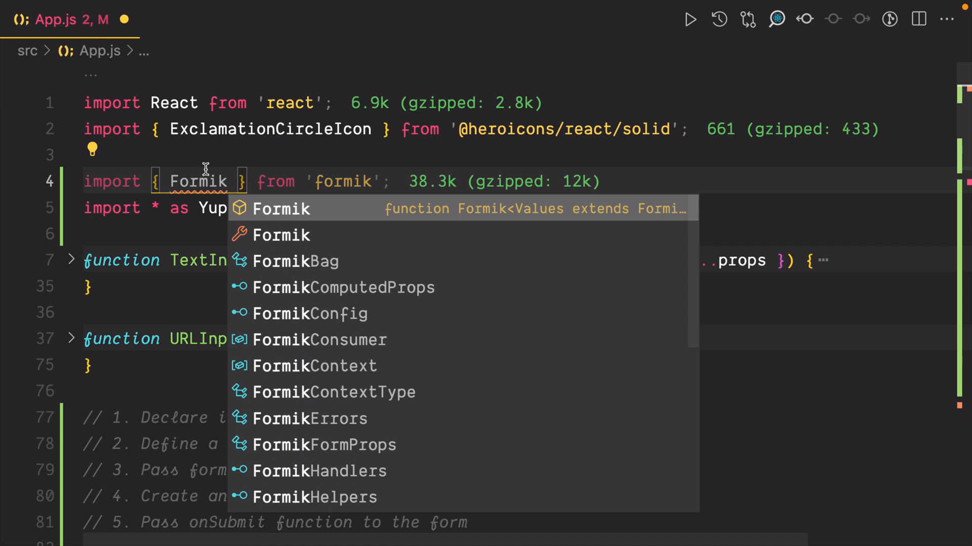
scroll(down, 3)
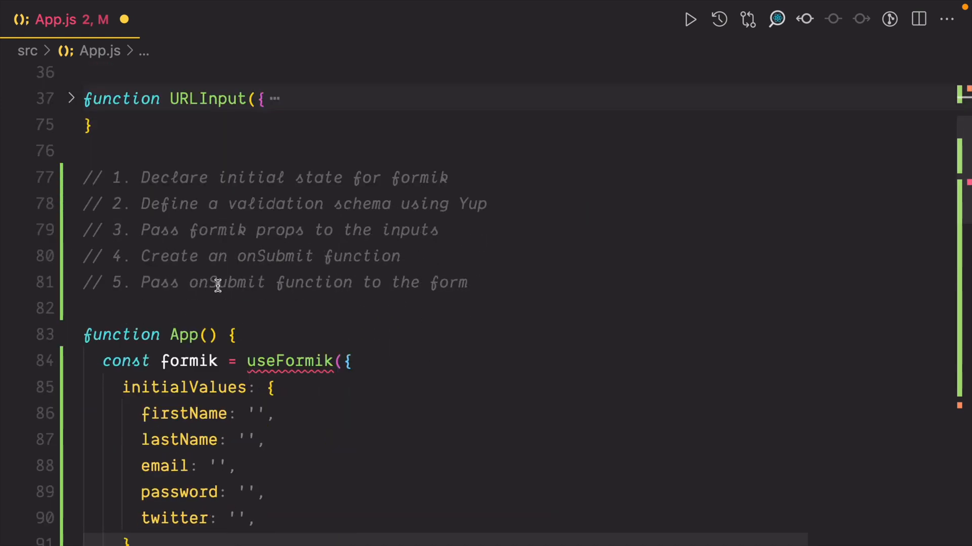
scroll(down, 3)
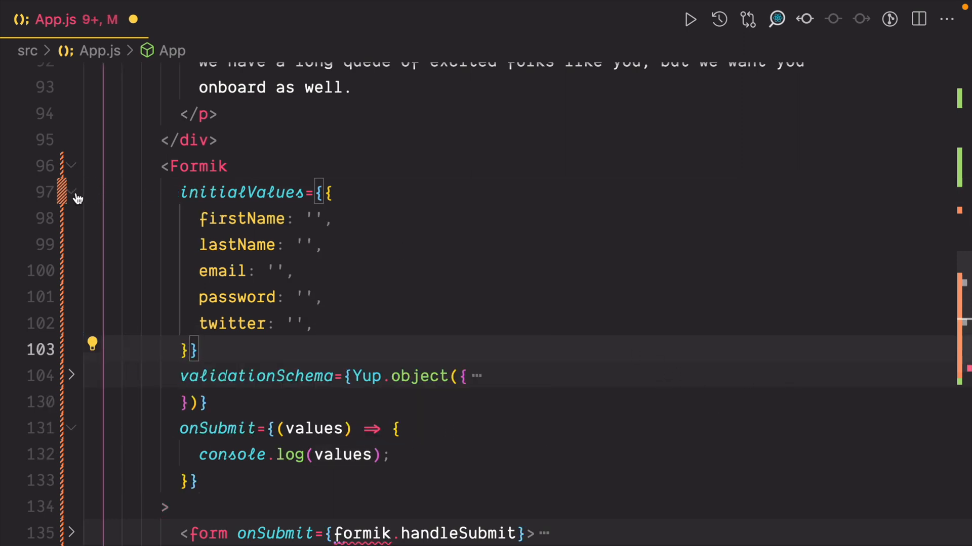
text(form)
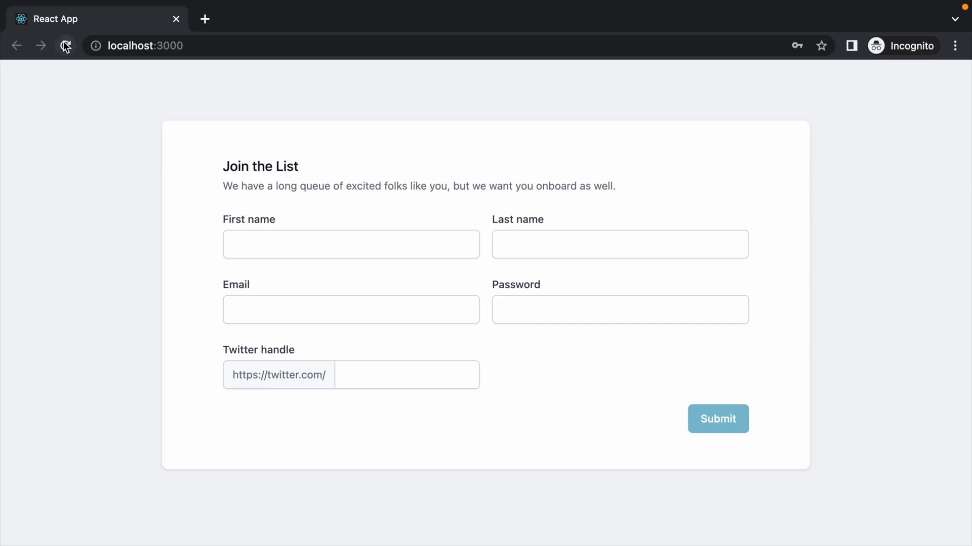
- Reload localhost:3000 in Chrome to show the empty Join the List form
click(350, 244)
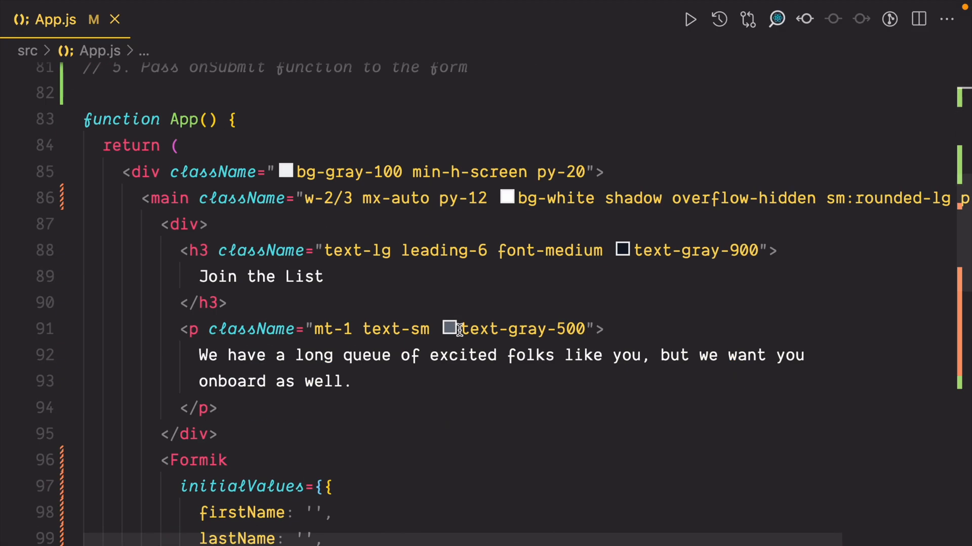
- Import useField and give TextInput const [field, meta] = useField(props) with meta.touched && meta.error
scroll(down, 3)
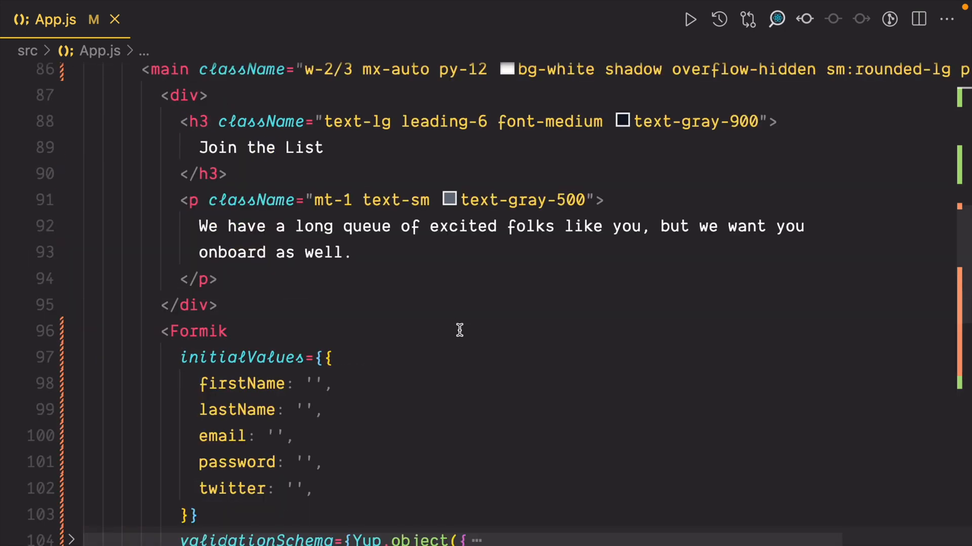
scroll(down, 3)
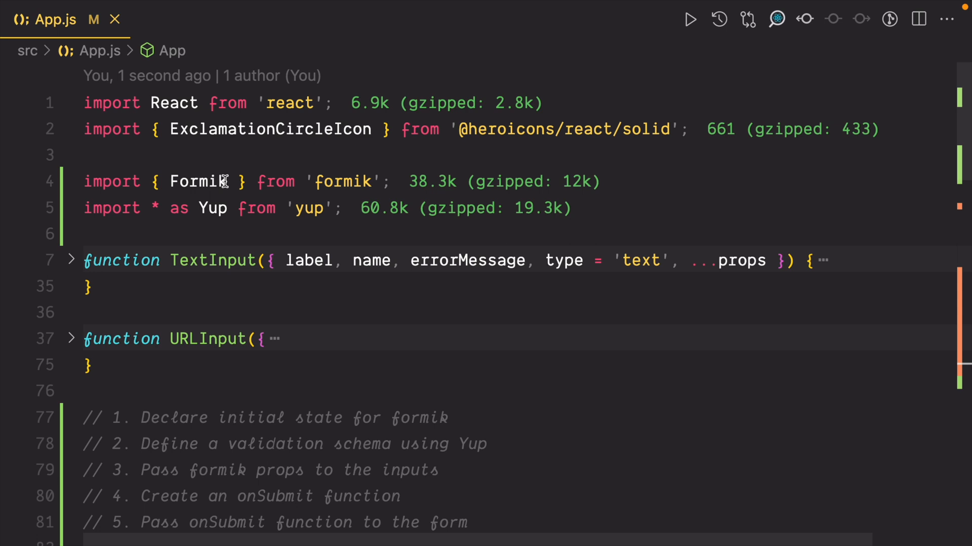
text(, us)
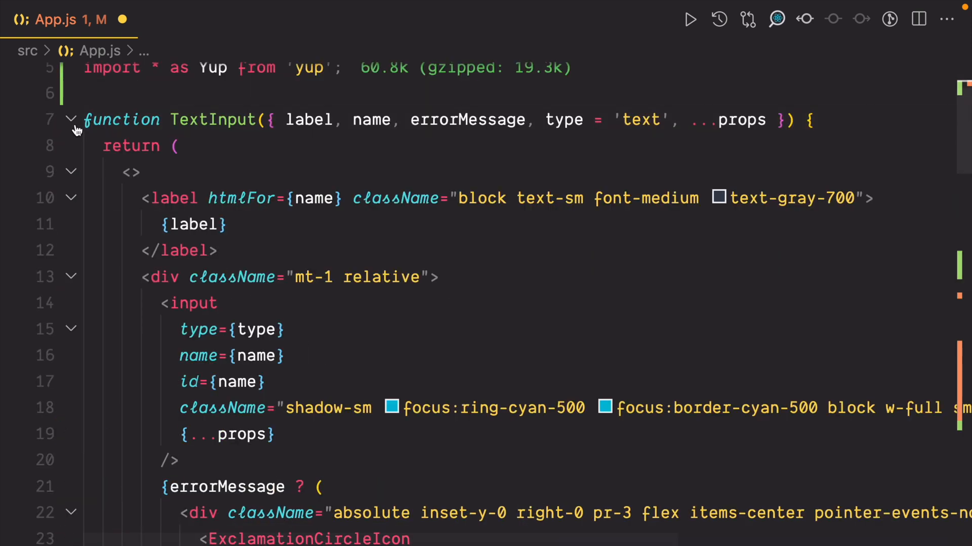
text(const [field, meta] = useField(props);)
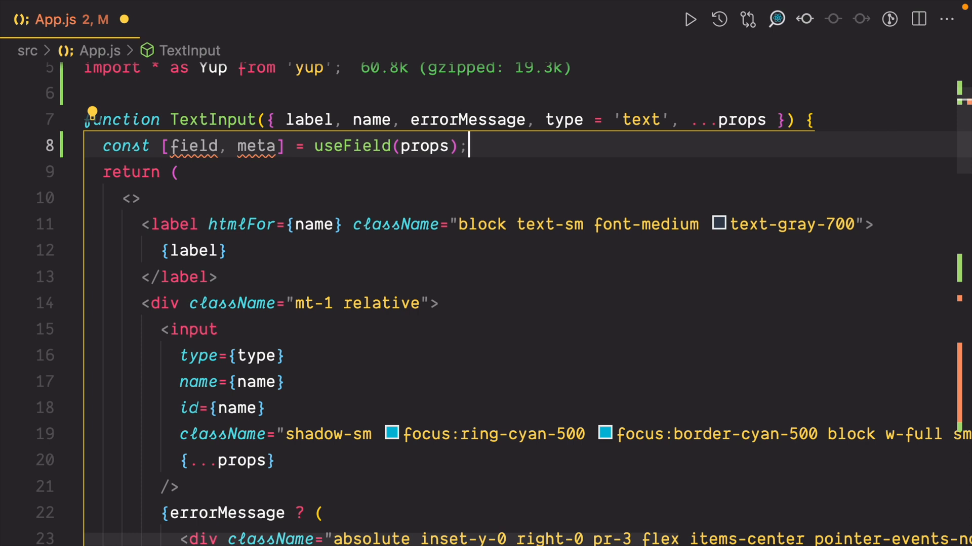
mouse_move(891, 158)
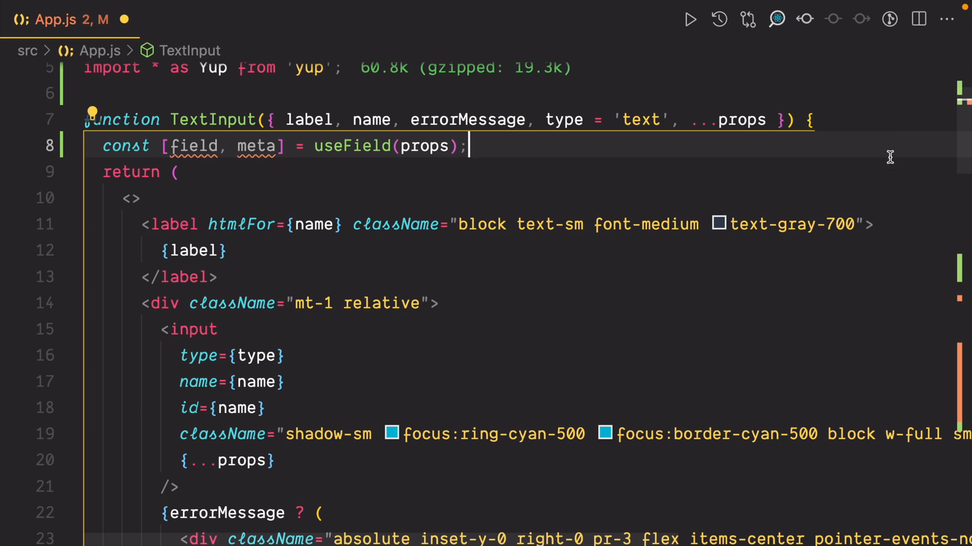
mouse_move(317, 239)
text({...field)
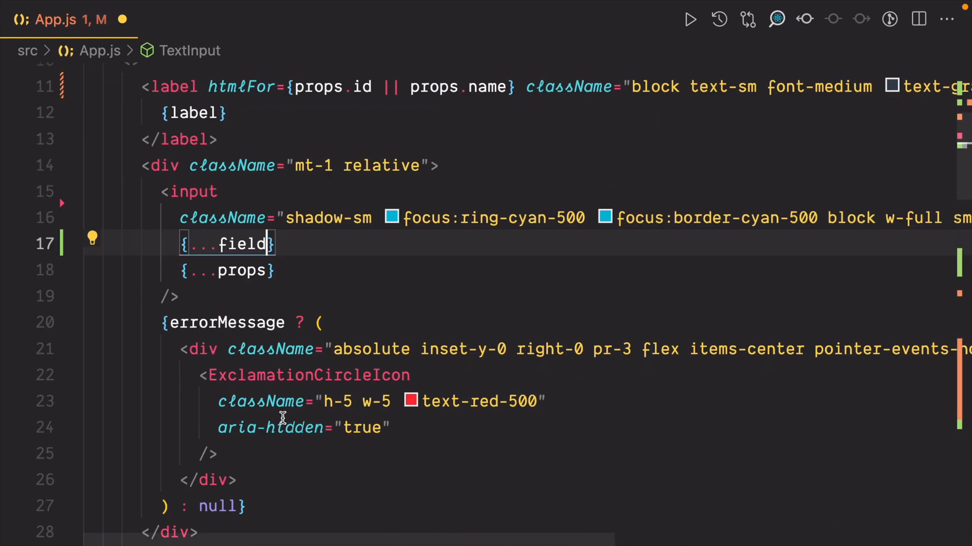
text(meta.touched &&)
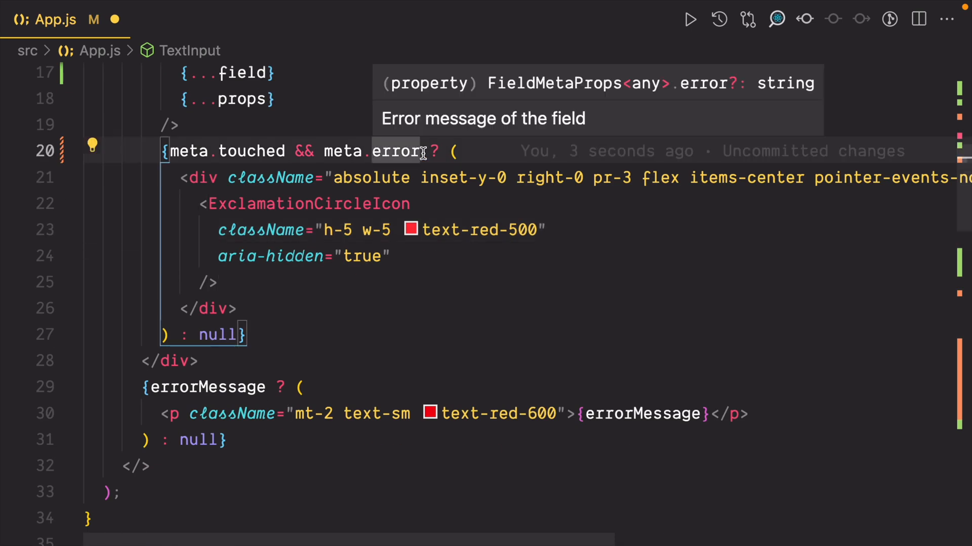
text(meta.er)
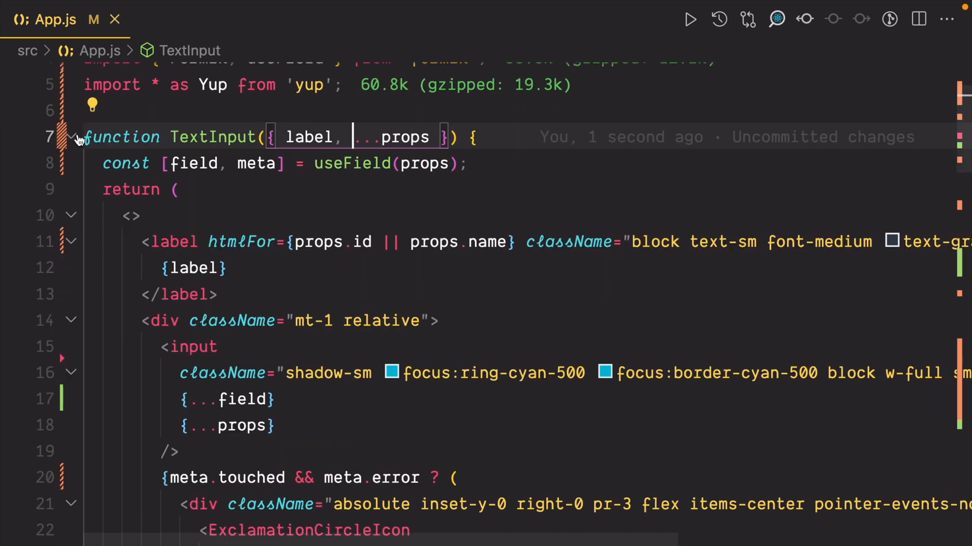
click(71, 137)
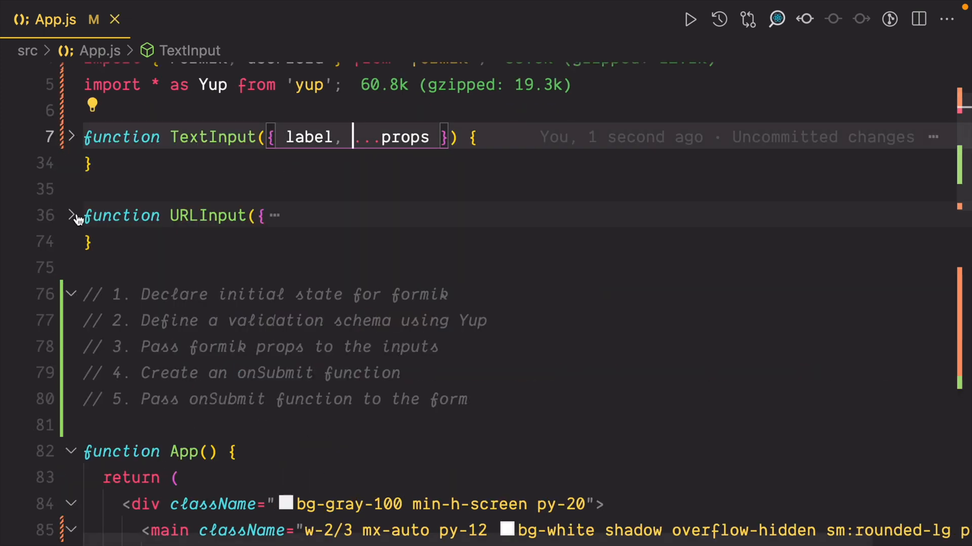
- Give URLInput const [field, meta] = useField(props) and a meta.touched && meta.error check
click(71, 215)
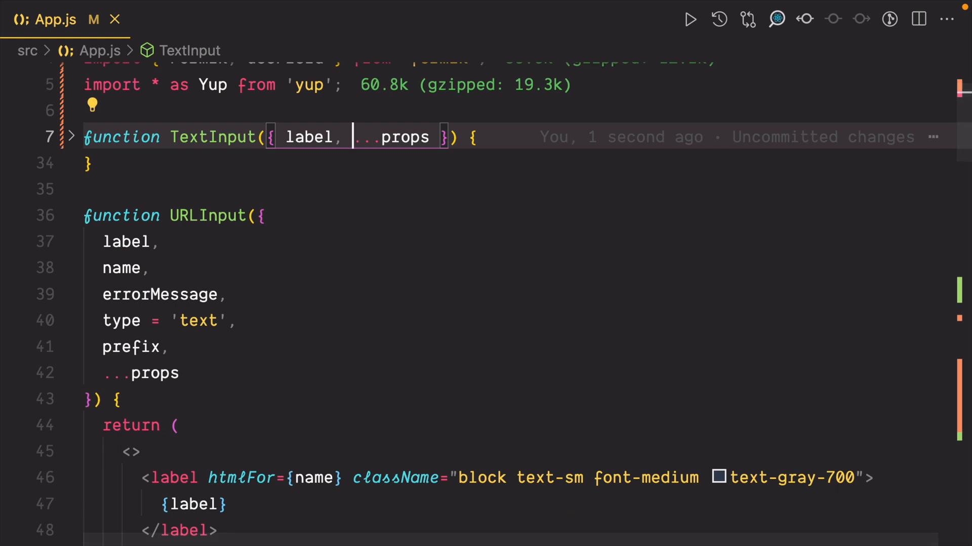
mouse_move(281, 288)
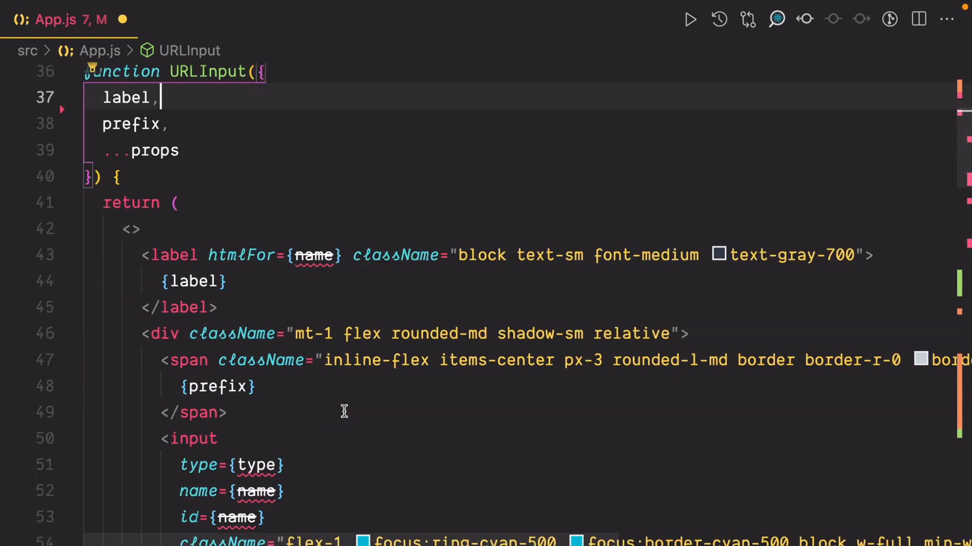
text(const [field, meta] =)
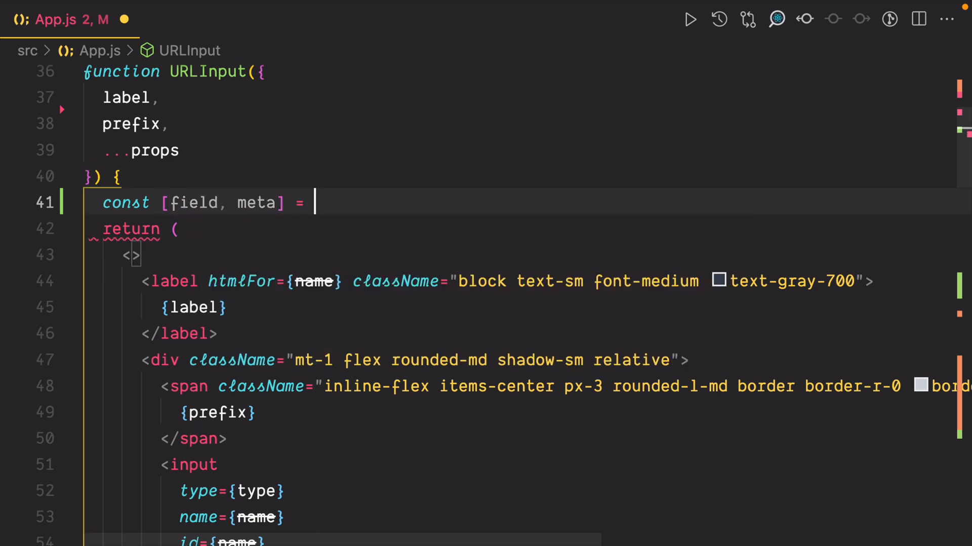
text(useField(props);)
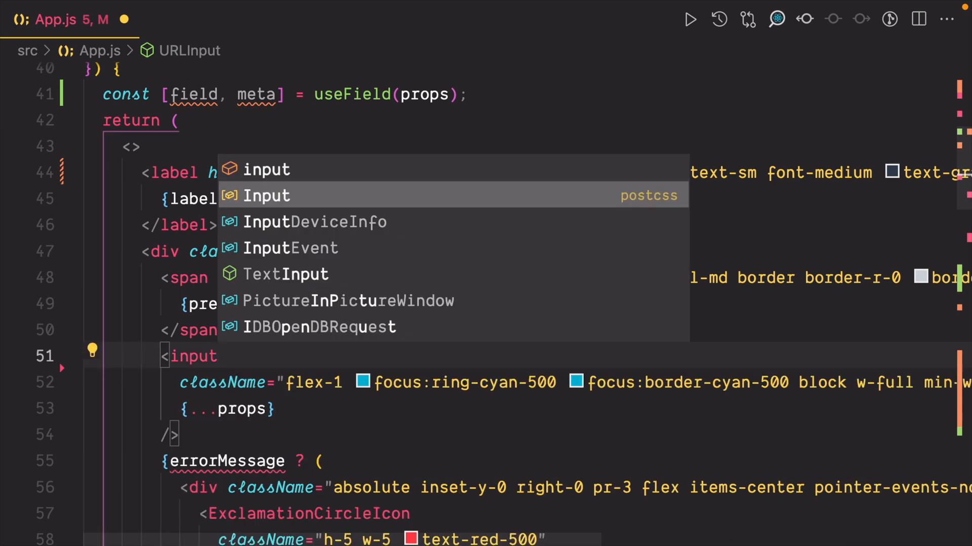
text(meta.er ? ()
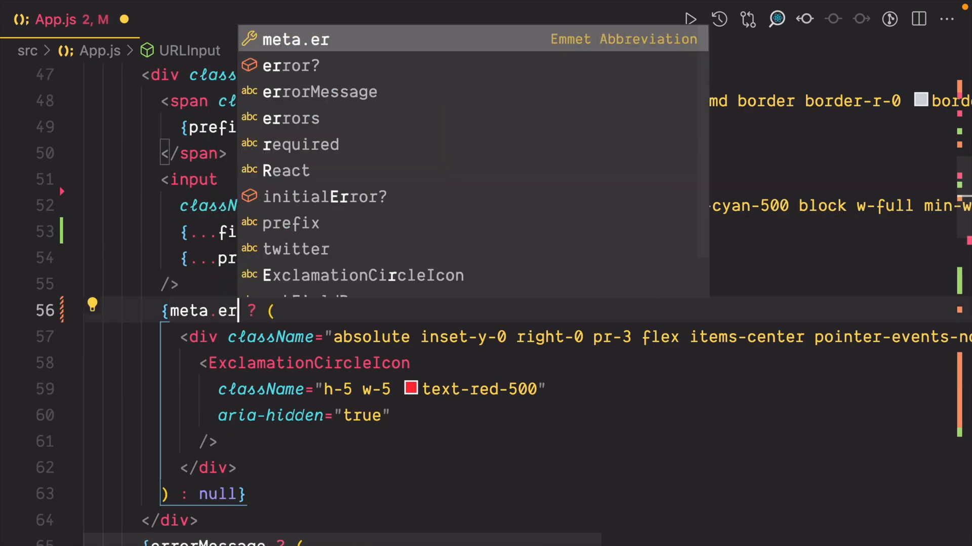
text(touched && meta.error)
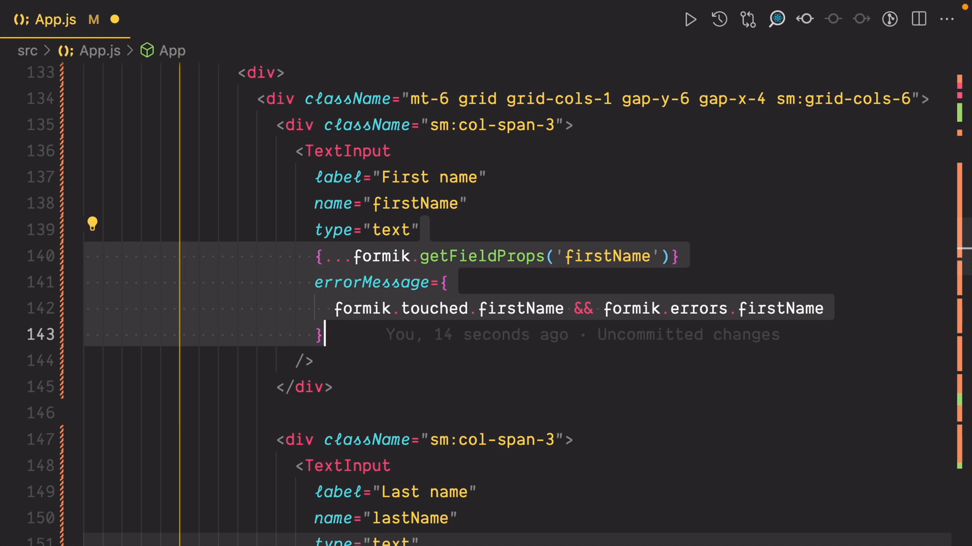
- Strip getFieldProps and errorMessage from the name TextInputs, leaving label, name and type
scroll(down, 3)
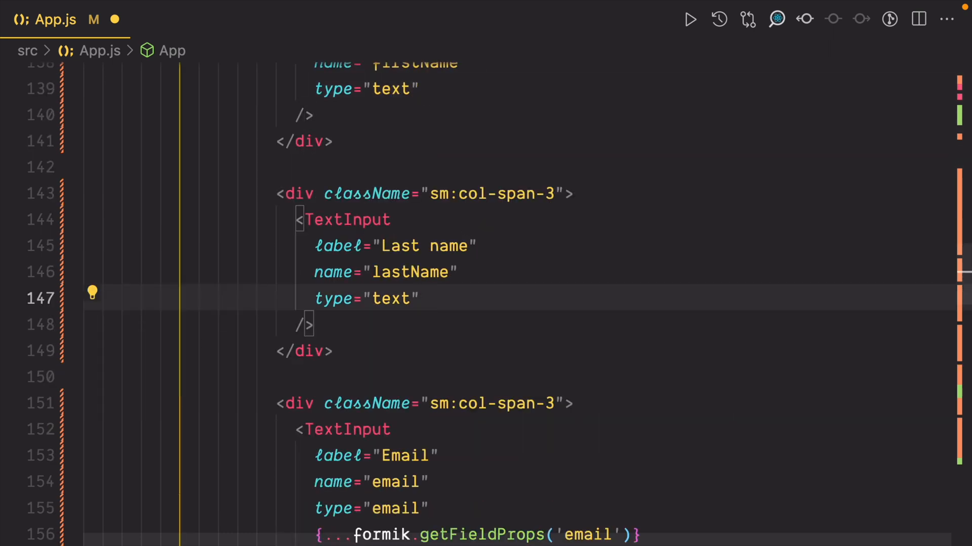
scroll(down, 3)
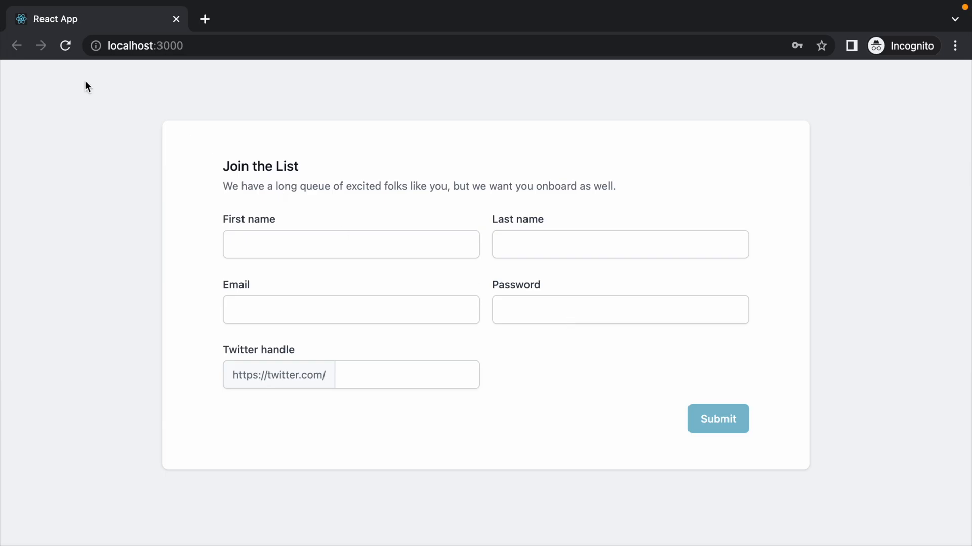
mouse_move(444, 281)
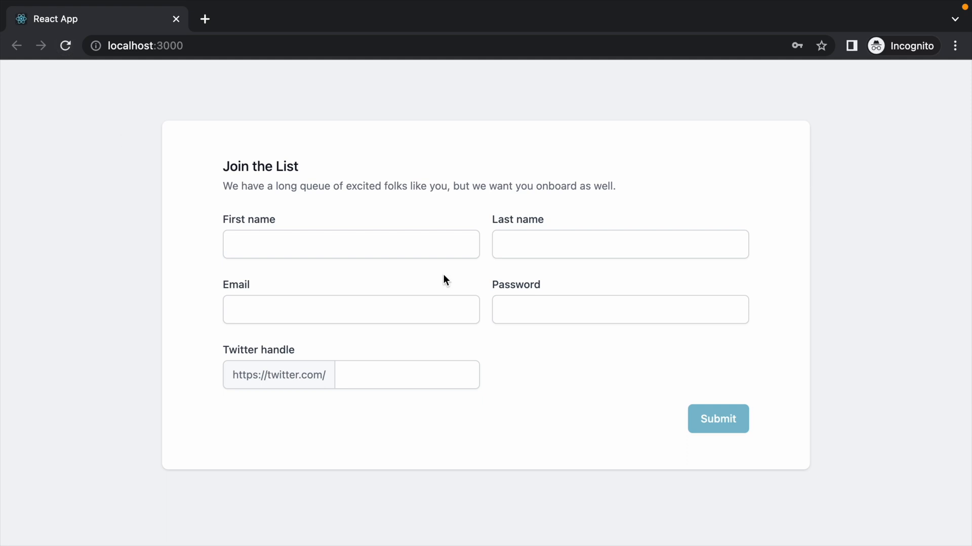
- Enter 'a' in First name, then move to Password to trigger required-field errors
text(a)
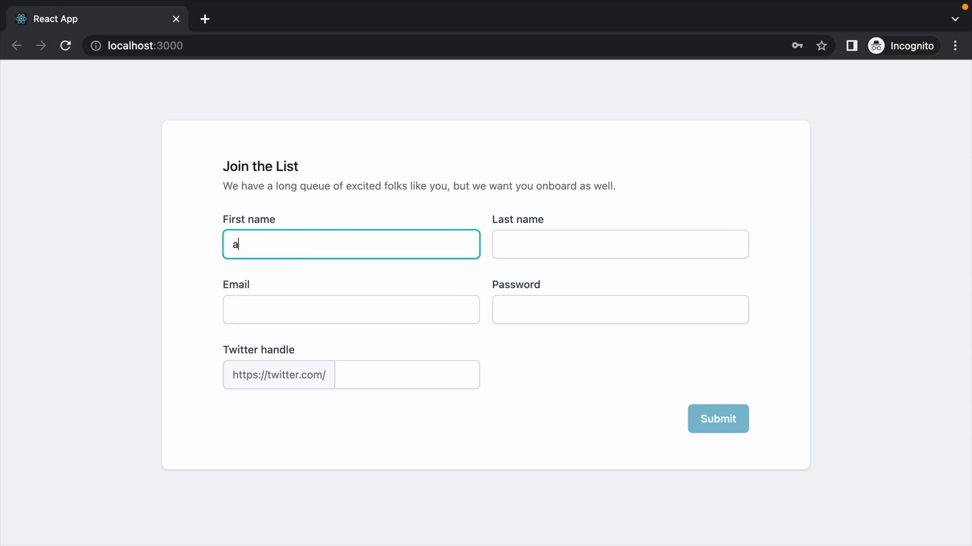
click(717, 419)
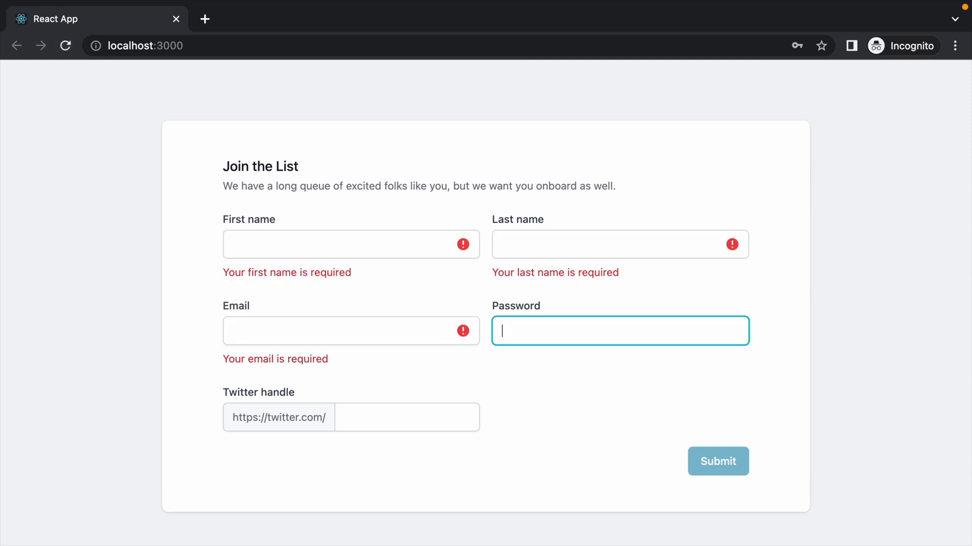